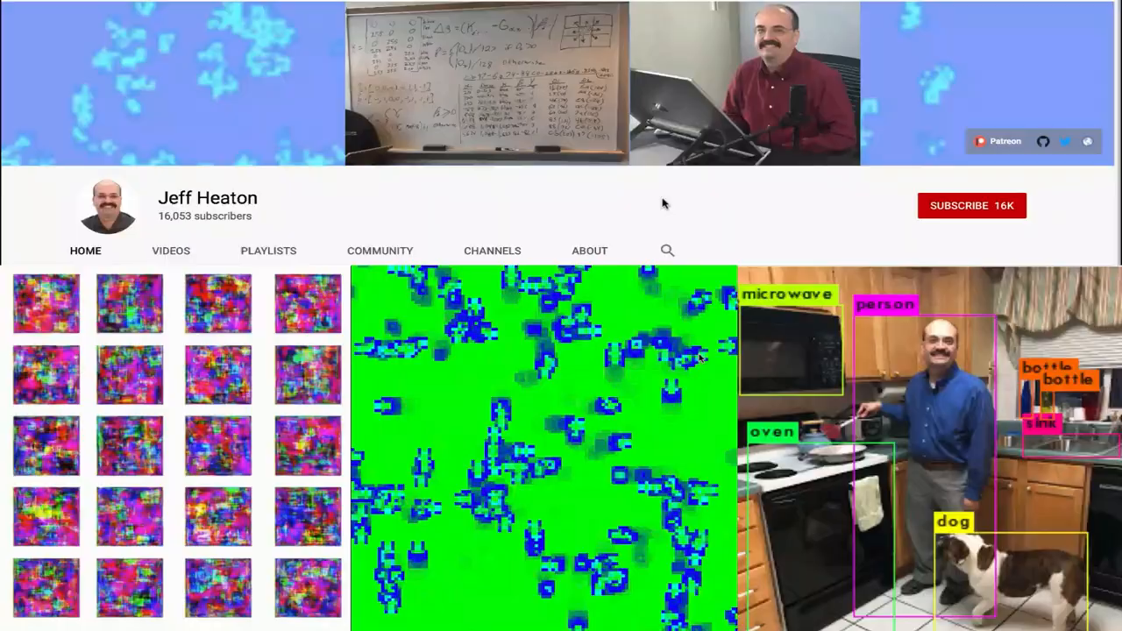
# - Switch from the YouTube channel page to the MountainCar gym notebook
pyautogui.click(971, 205)
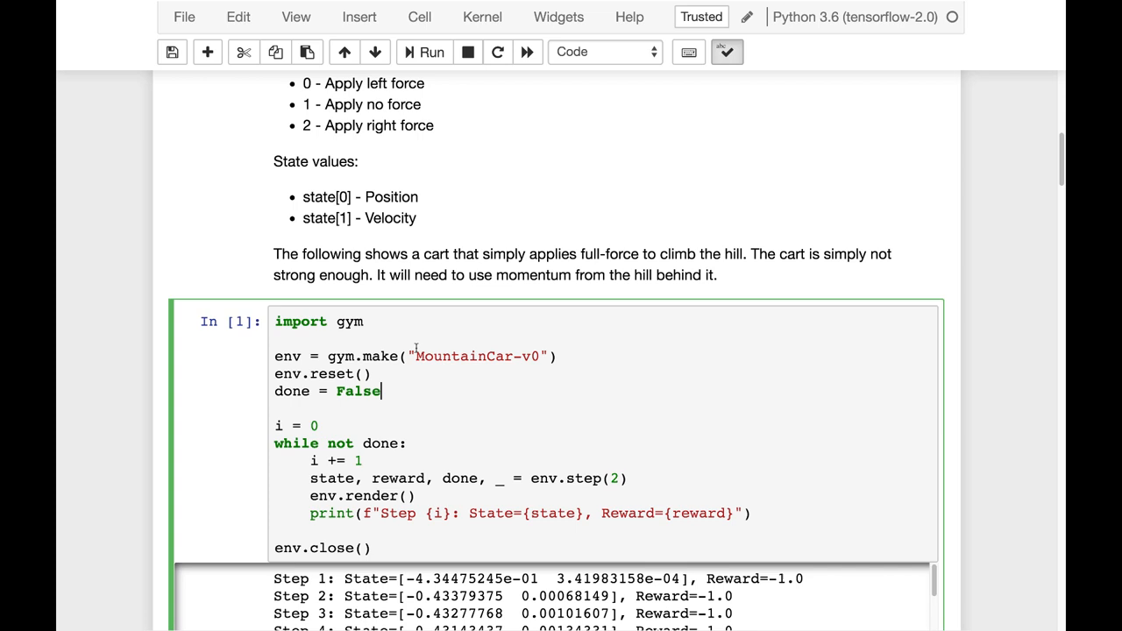
# - Run the import gym MountainCar-v0 cell so the render window opens with the cart in the valley
pyautogui.doubleClick(477, 356)
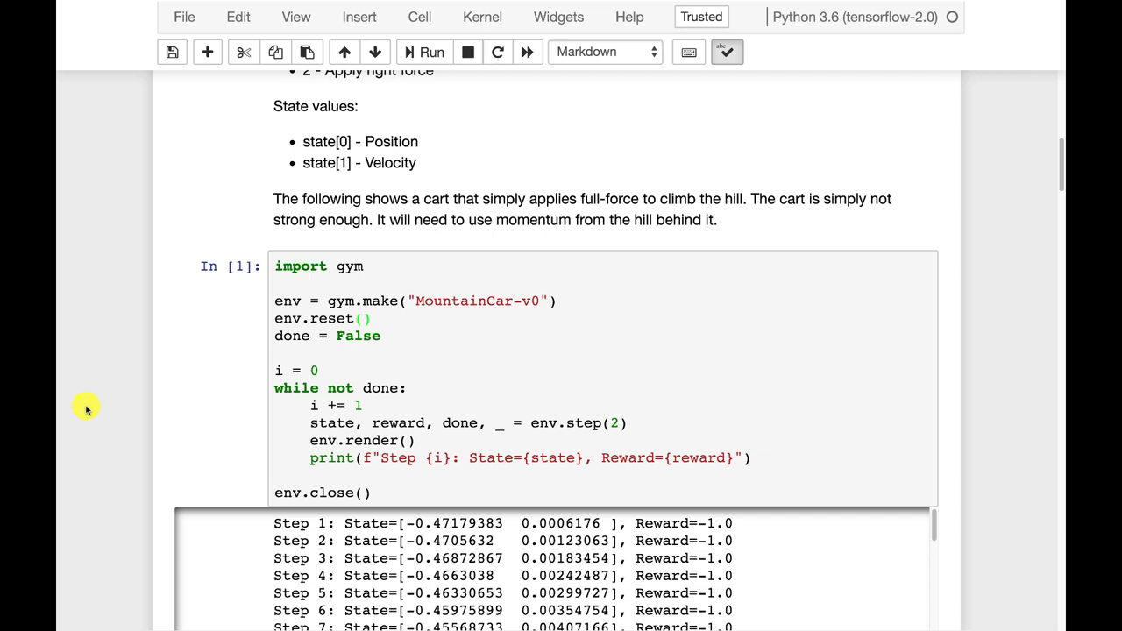
pyautogui.scroll(-3)
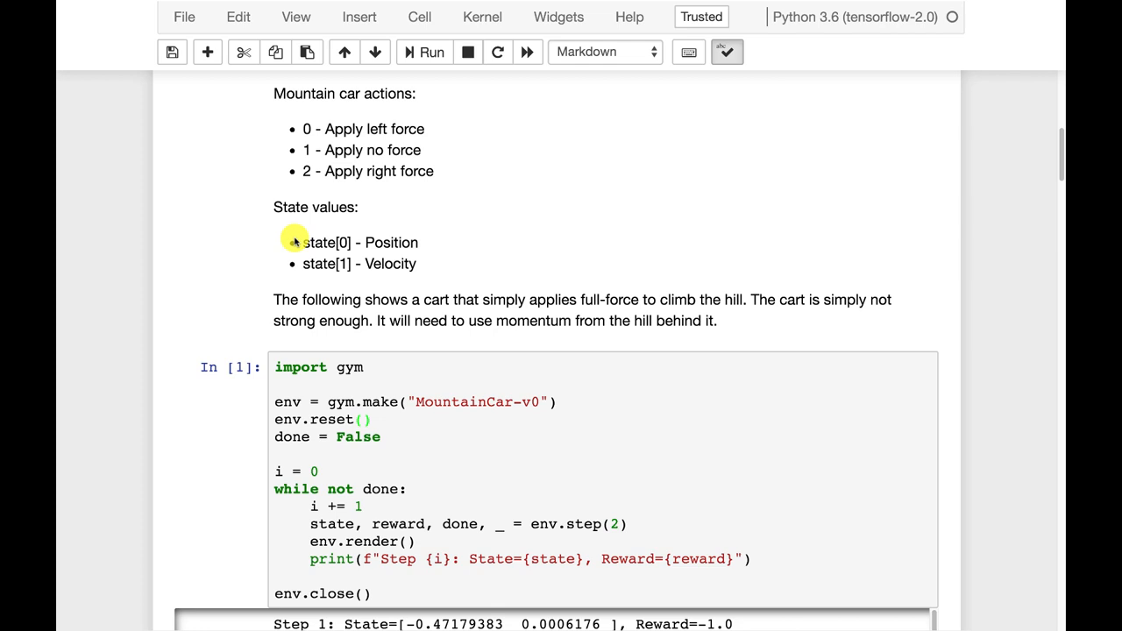
pyautogui.moveTo(466, 529)
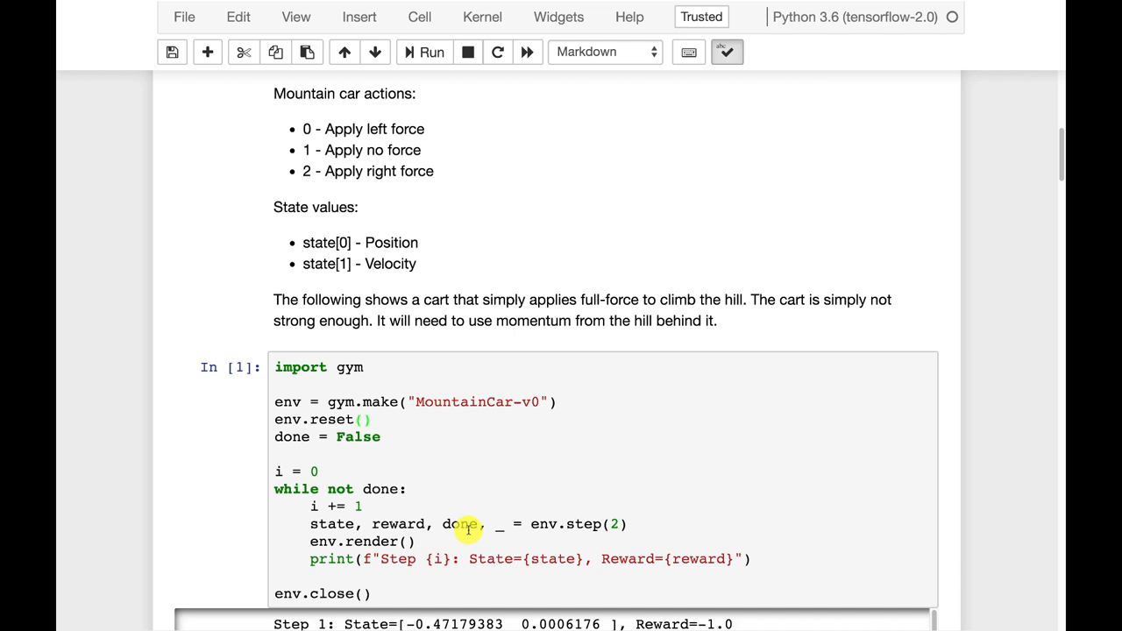
pyautogui.moveTo(421, 247)
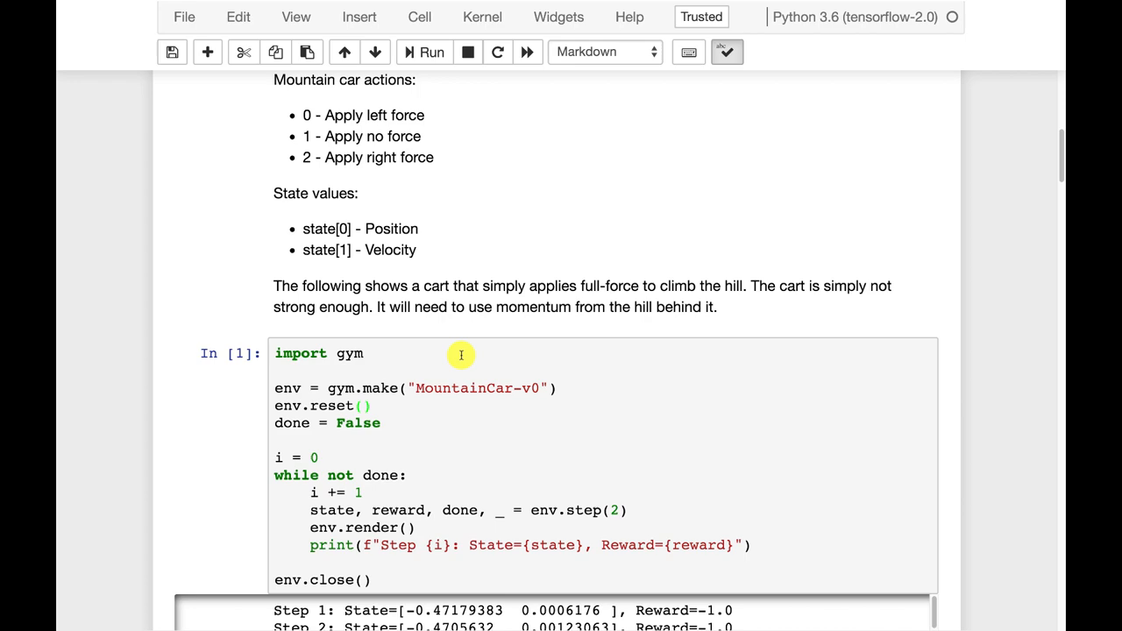
pyautogui.click(431, 53)
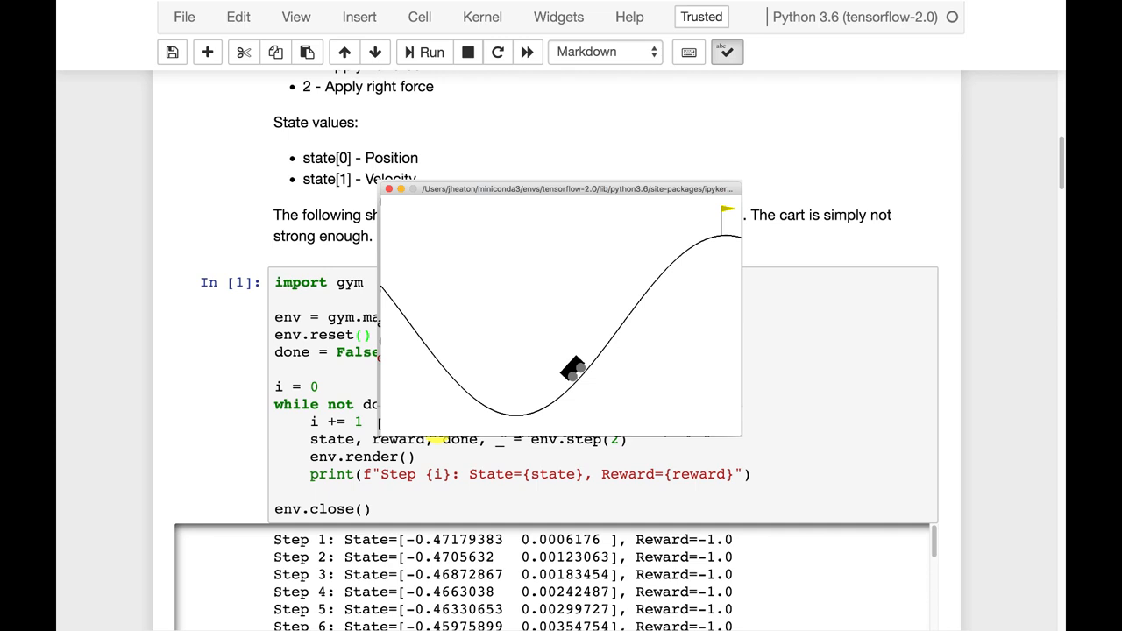
# - Rerun the full-force cart cell and move down to the Programmed Car velocity-based action code
pyautogui.click(425, 53)
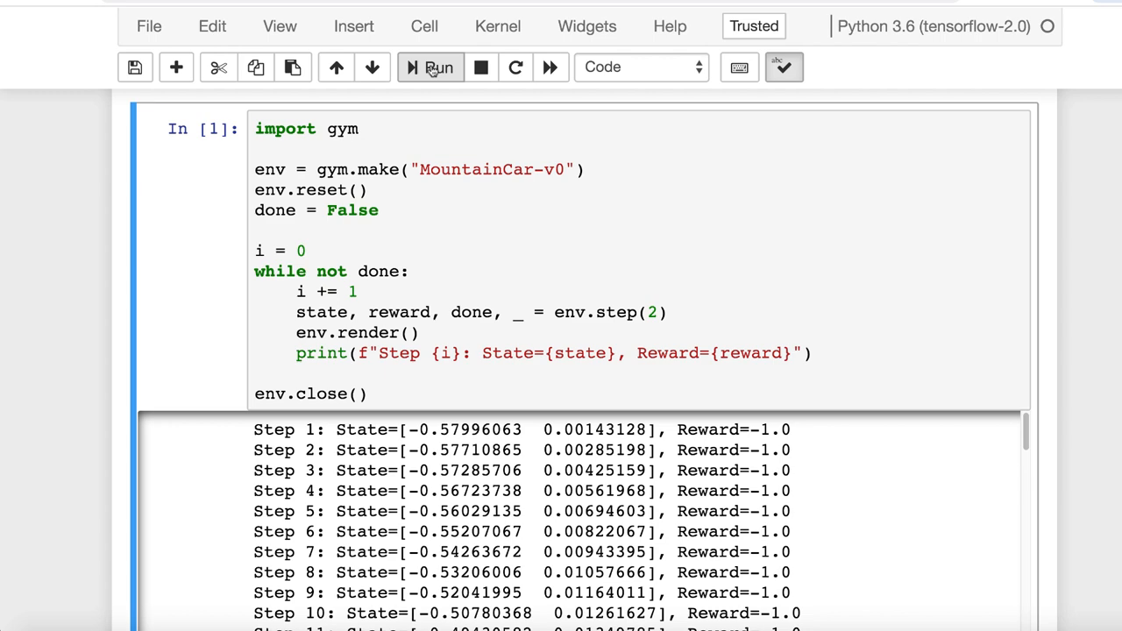
pyautogui.click(439, 66)
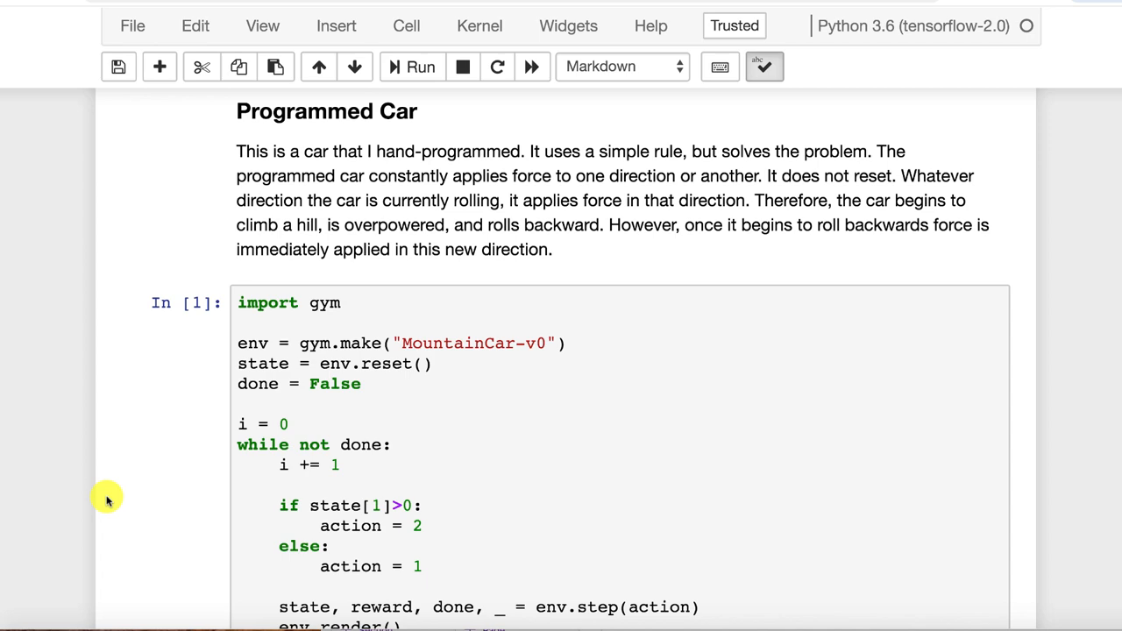
# - Run the Programmed Car cell with action value 2 so its Step/State output prints
pyautogui.click(421, 67)
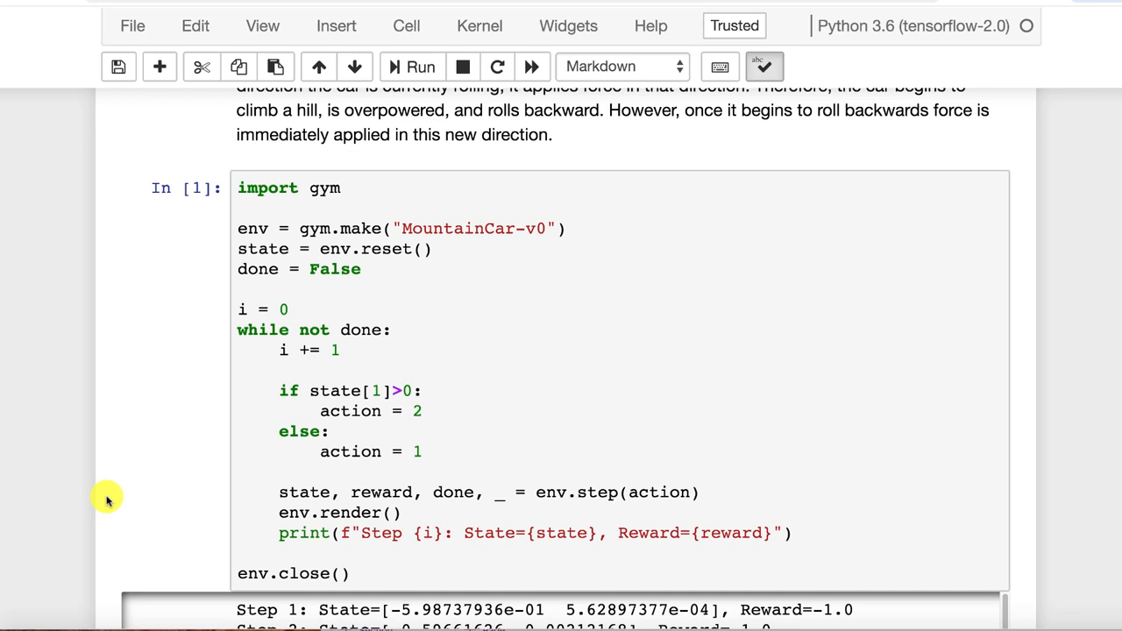
pyautogui.moveTo(302, 407)
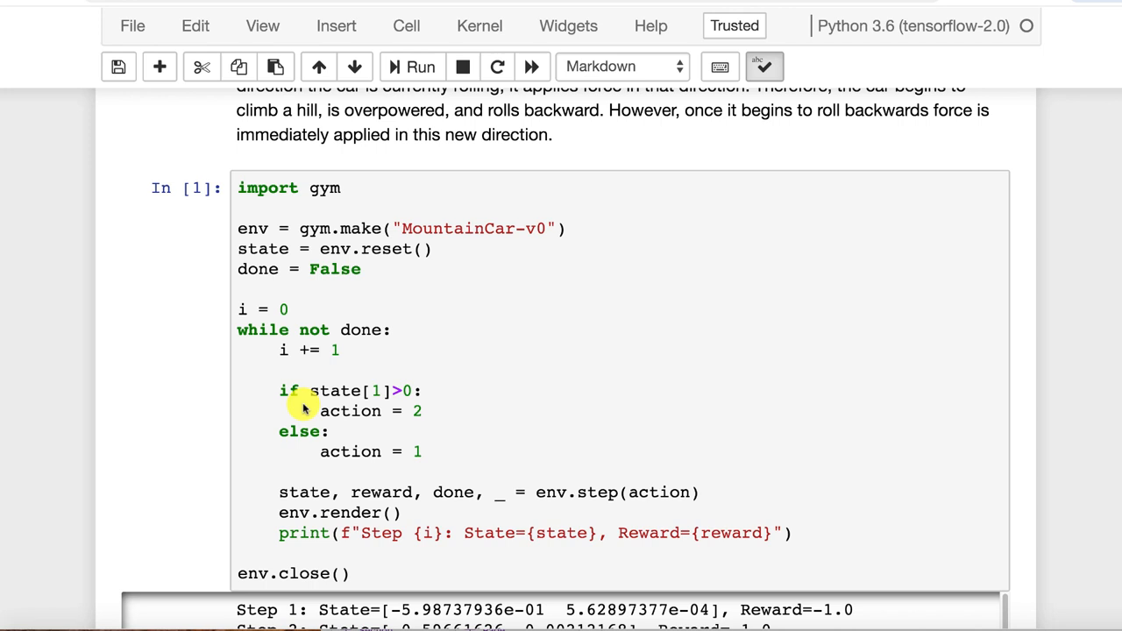
pyautogui.moveTo(534, 543)
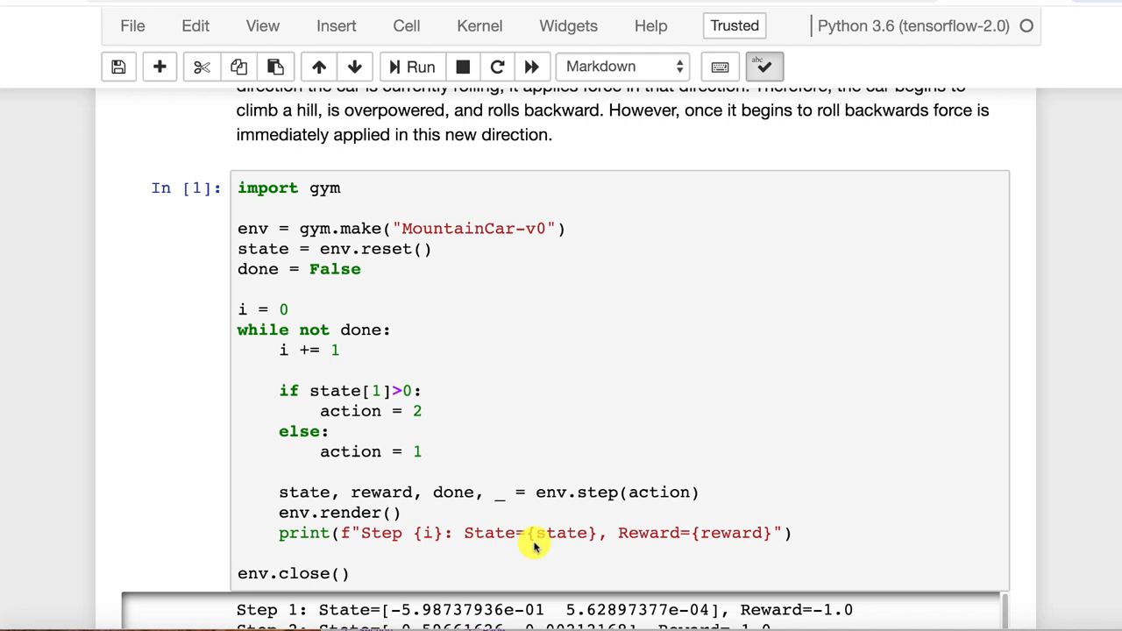
pyautogui.moveTo(397, 389)
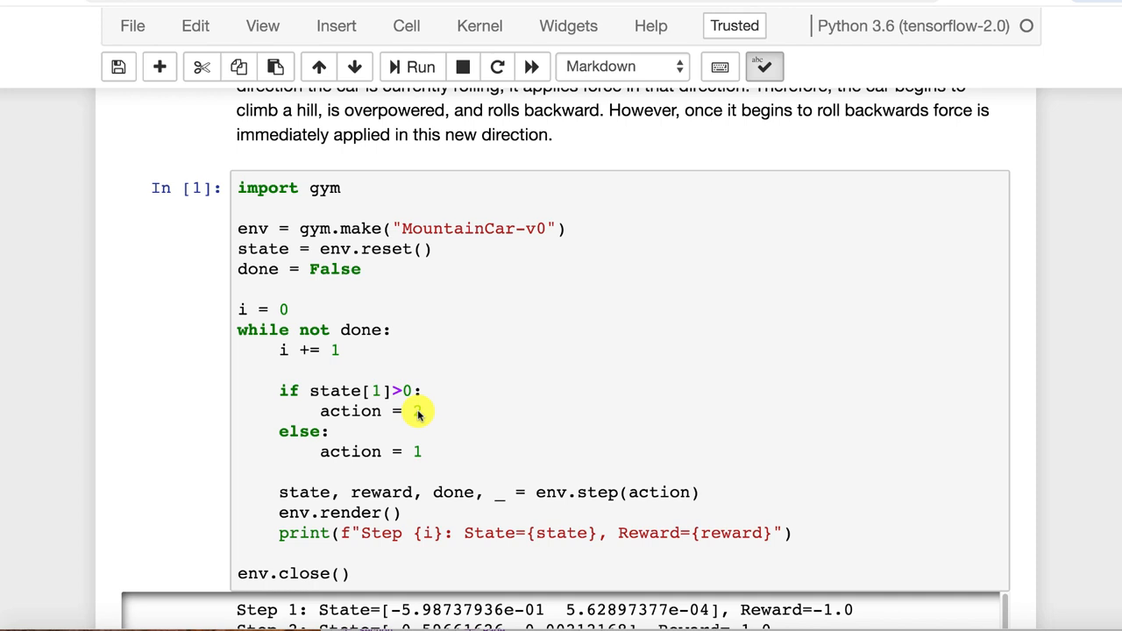
pyautogui.write('2')
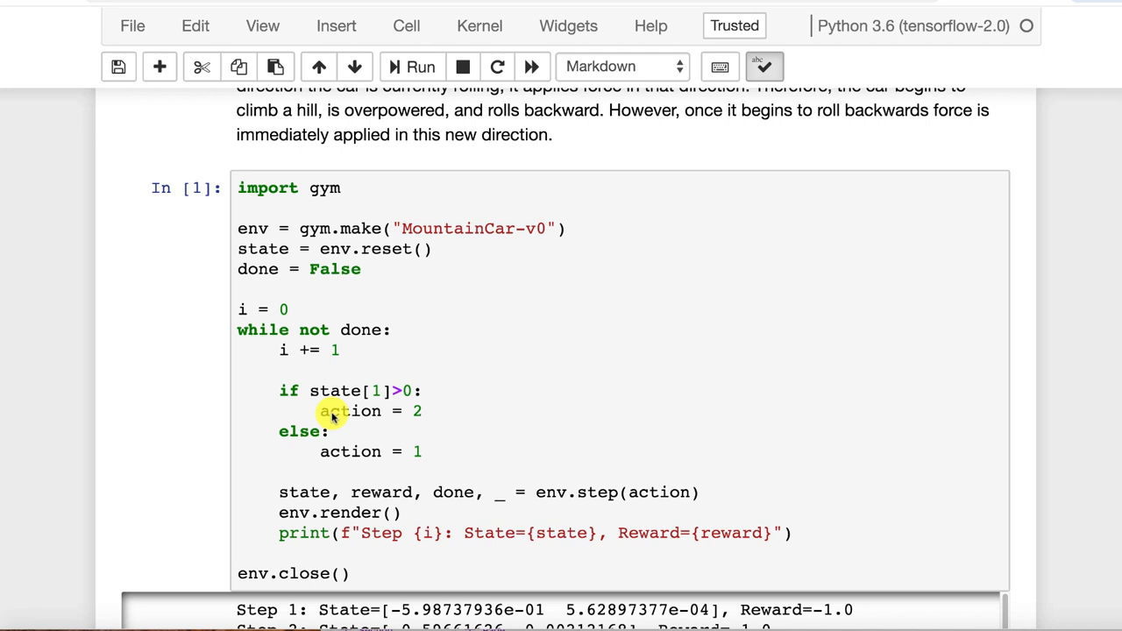
pyautogui.moveTo(445, 460)
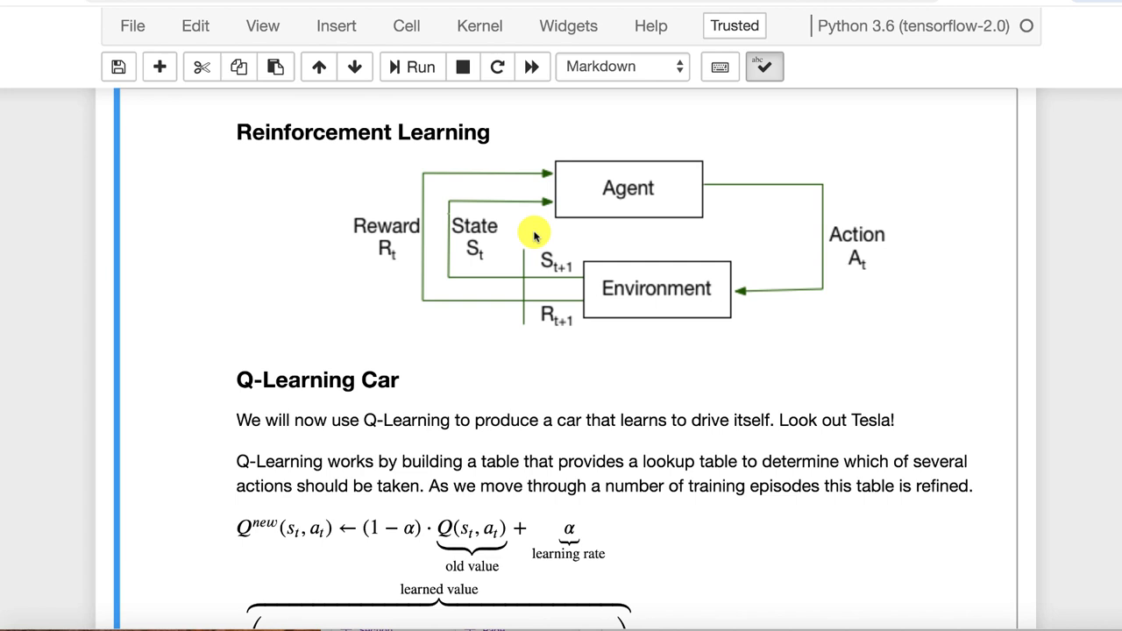
pyautogui.moveTo(670, 193)
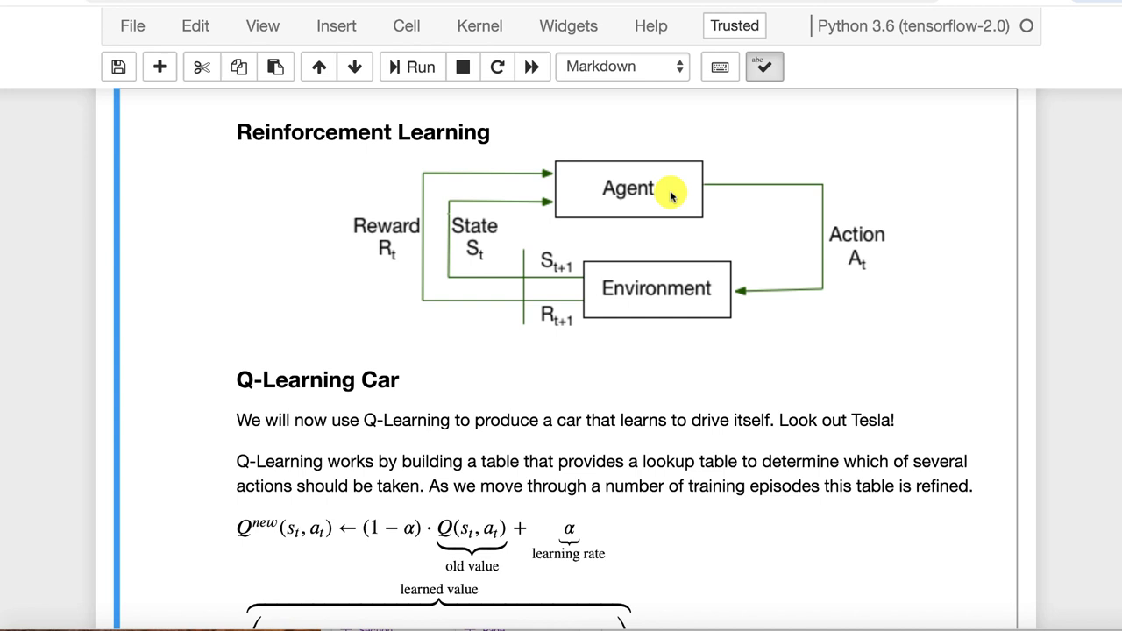
# - Restart the kernel to clear variables, then reach the Reinforcement Learning diagram and Q-Learning Car formula
pyautogui.click(499, 67)
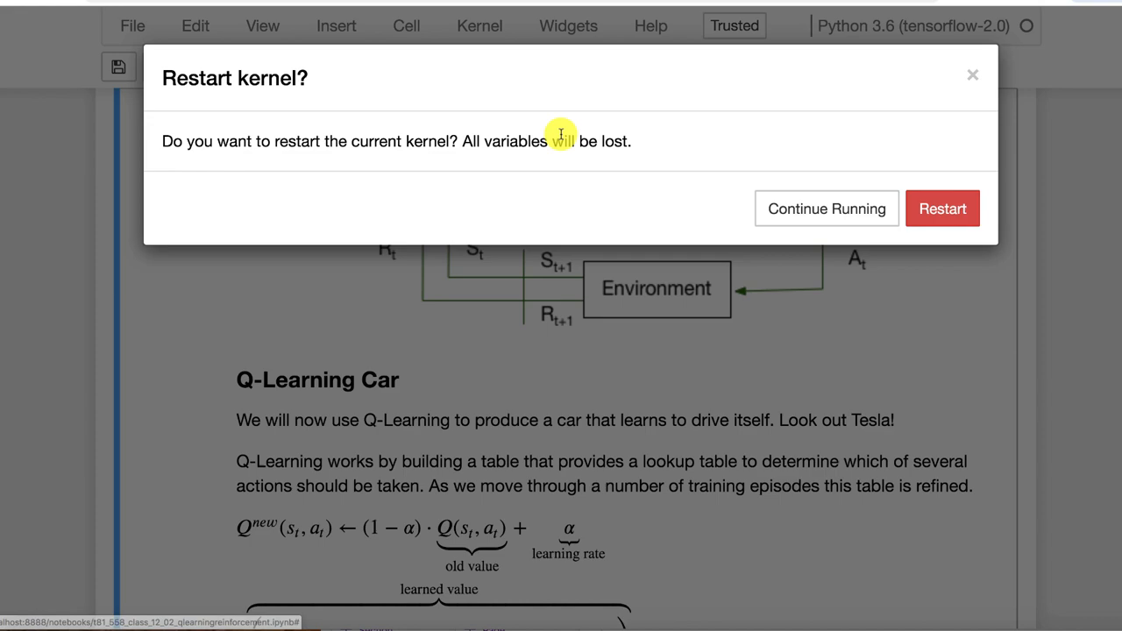
pyautogui.click(944, 209)
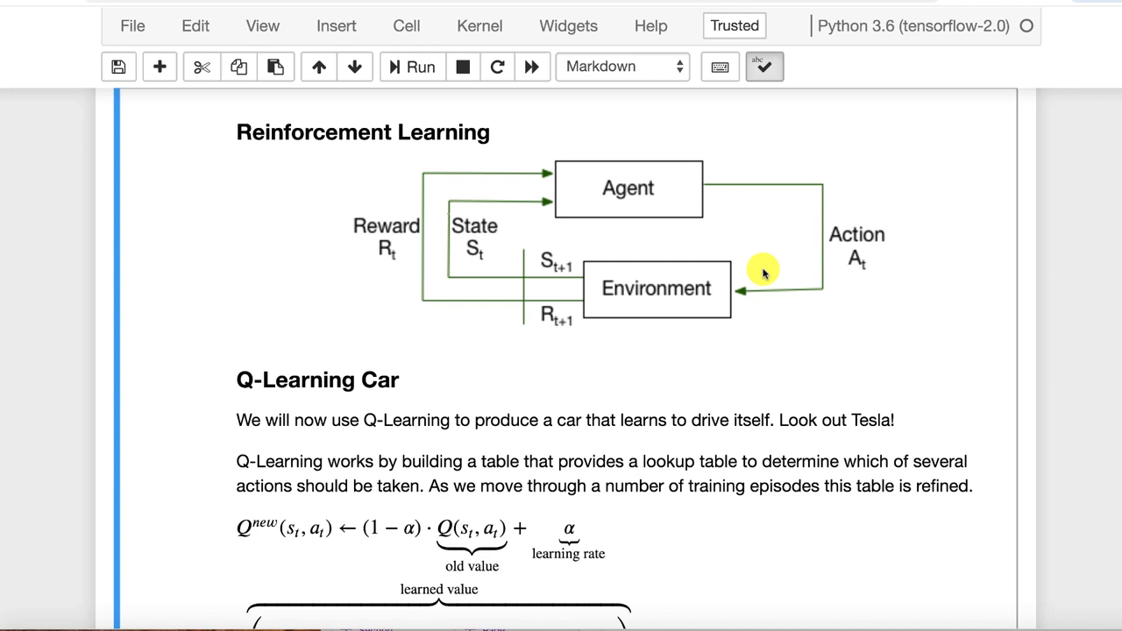
pyautogui.scroll(-3)
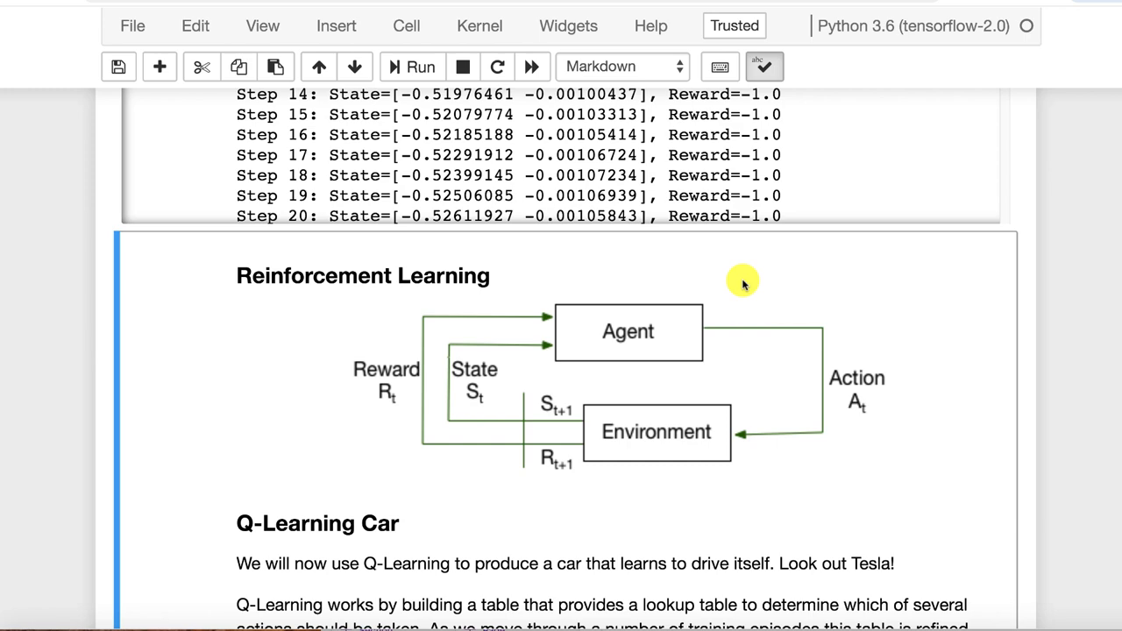
pyautogui.scroll(-3)
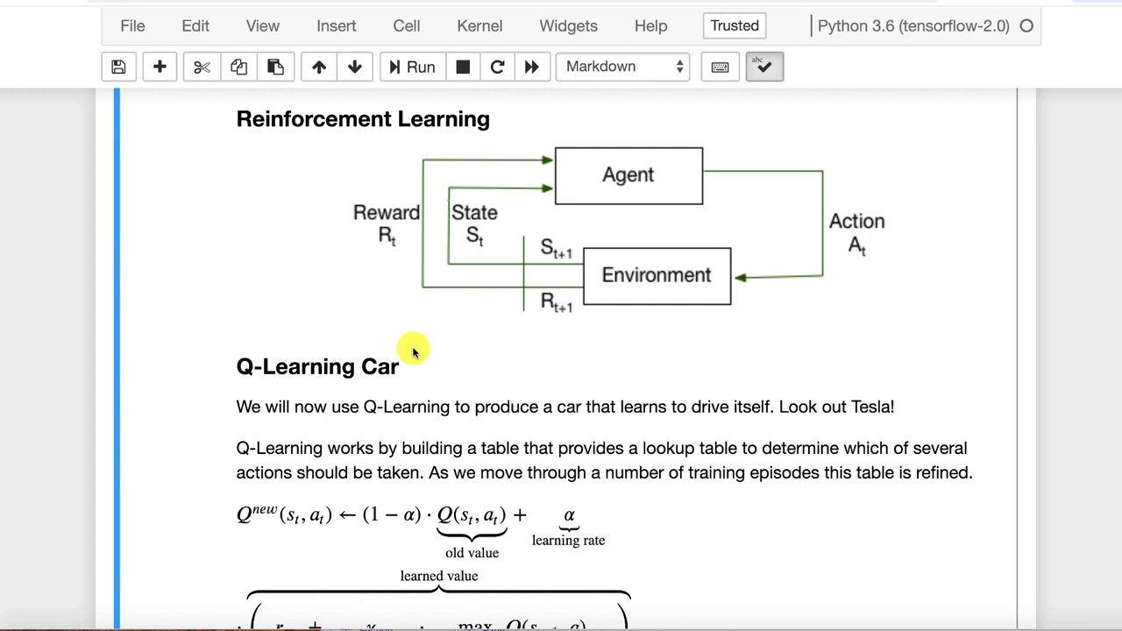
# - Scroll through the Programmed Car Step/State/Reward log ending at Step 28
pyautogui.scroll(-3)
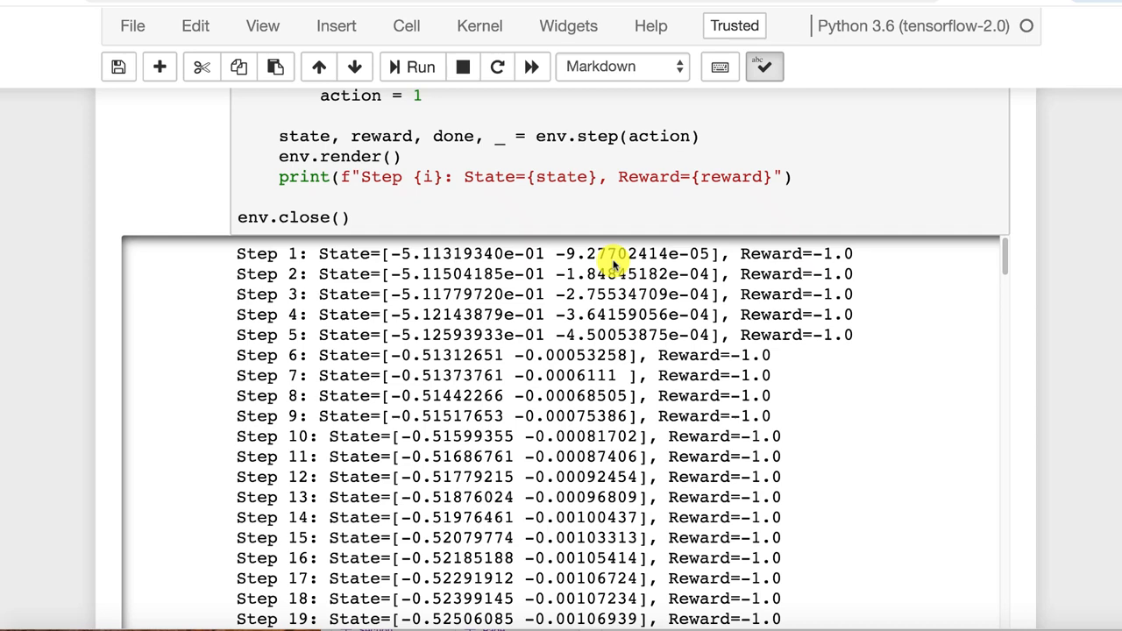
pyautogui.scroll(-3)
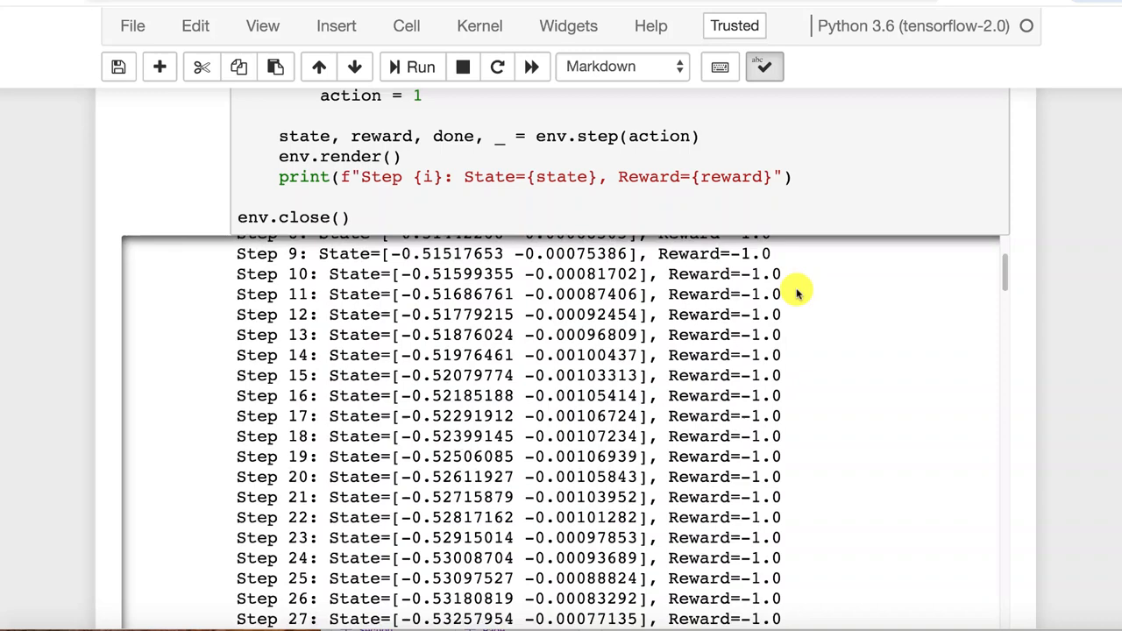
pyautogui.scroll(-3)
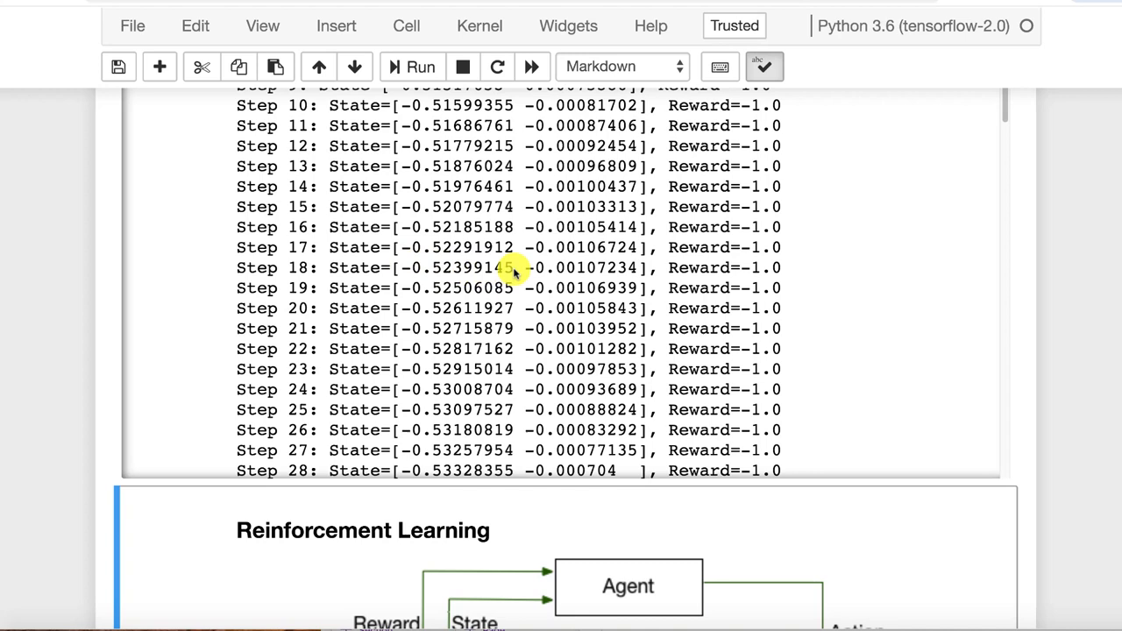
pyautogui.moveTo(605, 274)
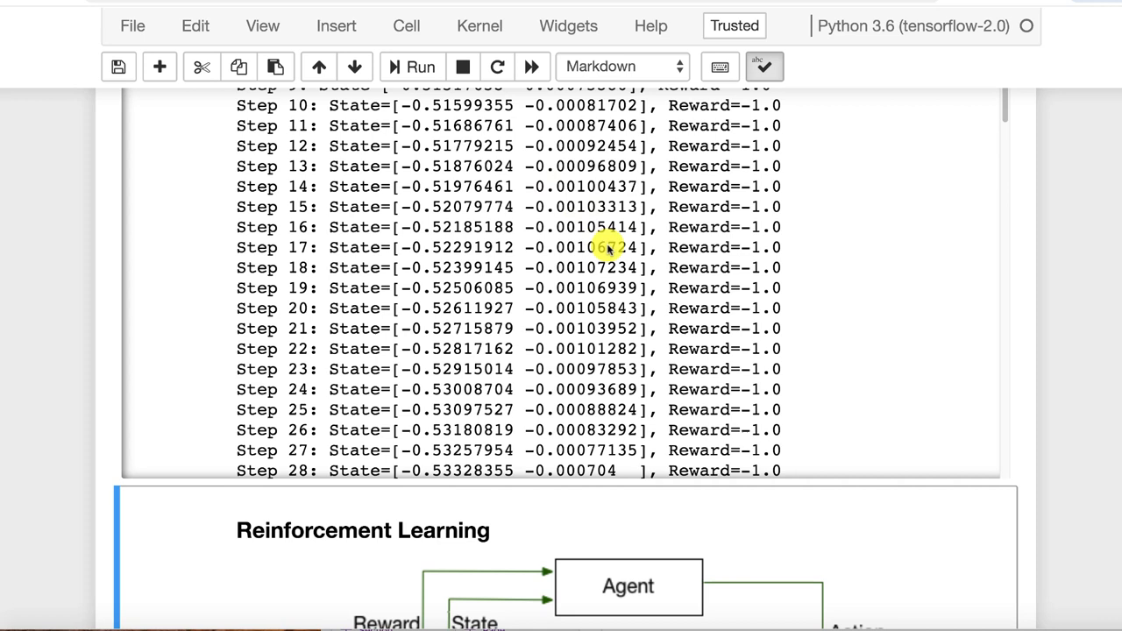
pyautogui.moveTo(607, 249)
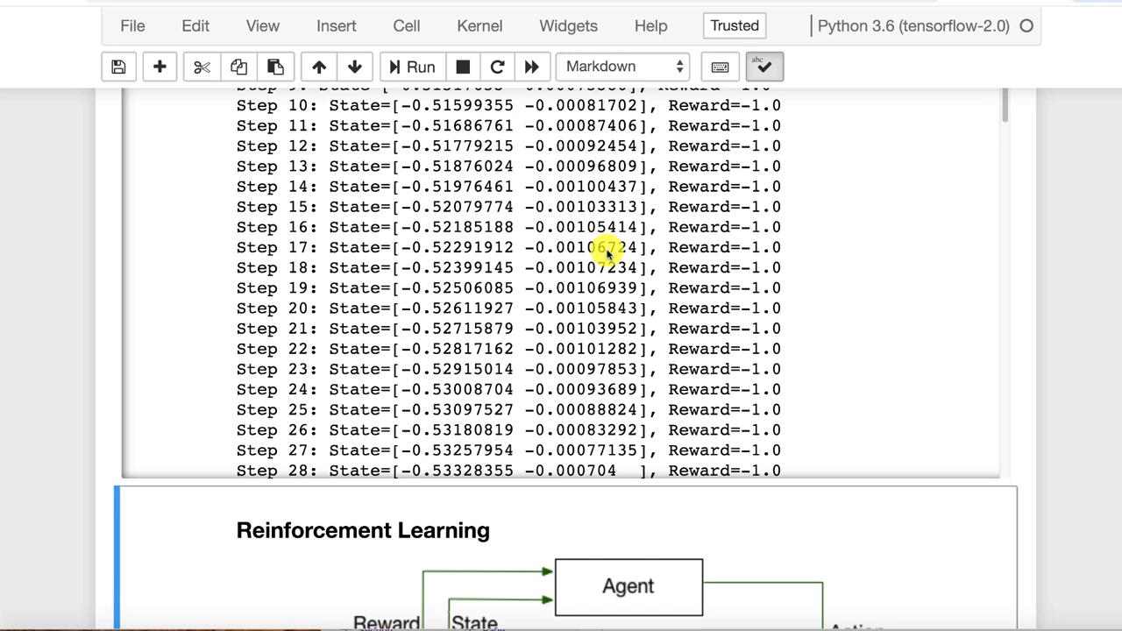
pyautogui.moveTo(253, 329)
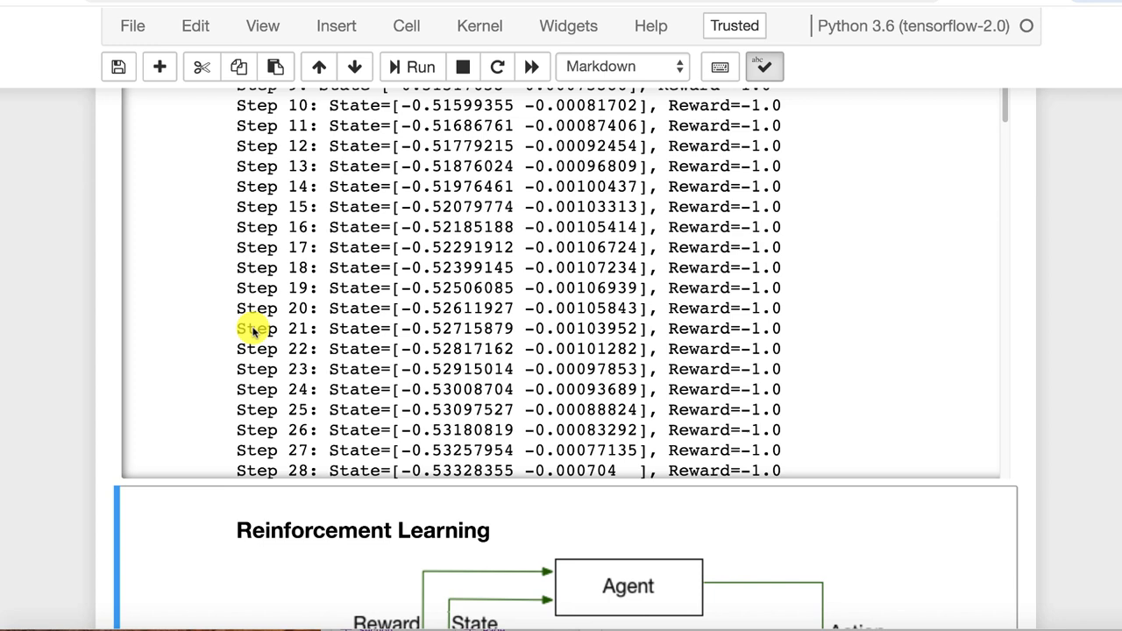
pyautogui.scroll(-3)
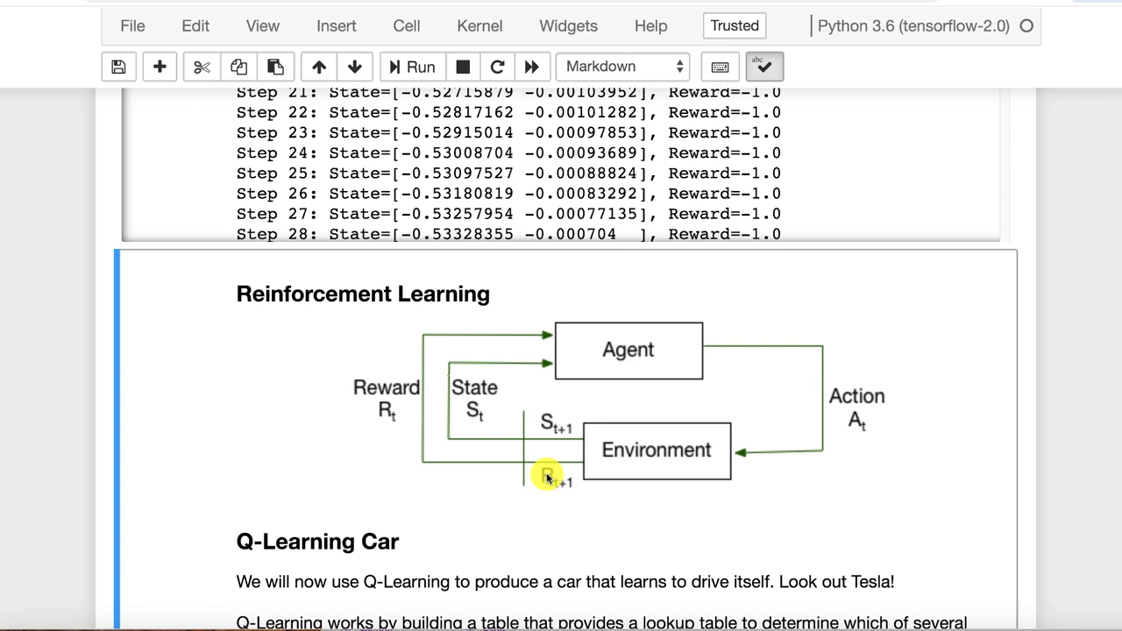
pyautogui.moveTo(595, 465)
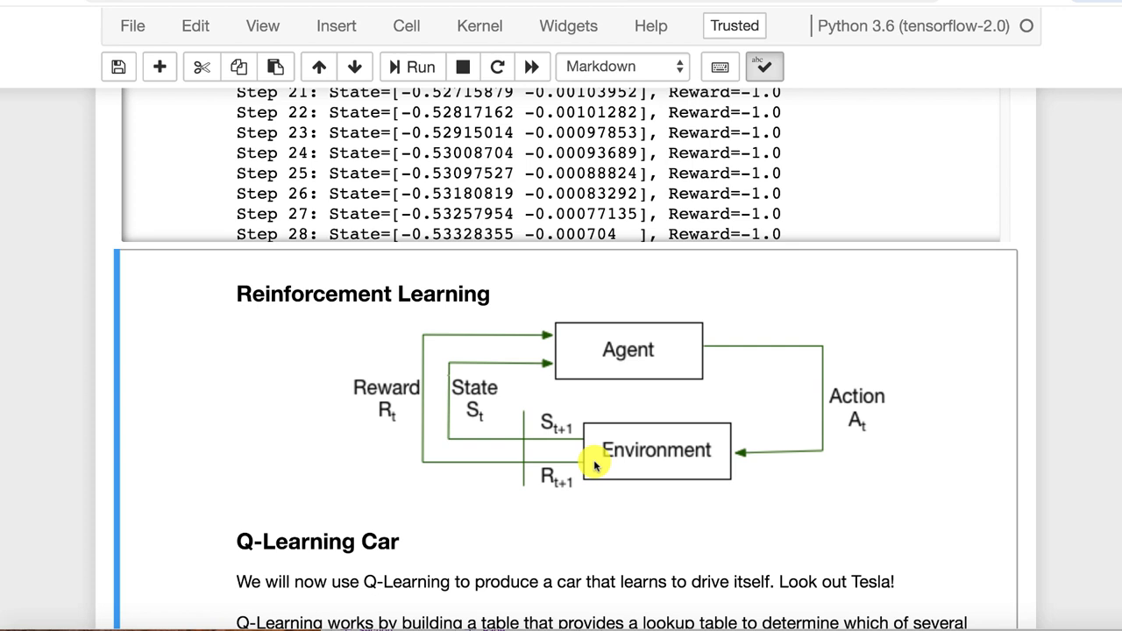
pyautogui.moveTo(610, 343)
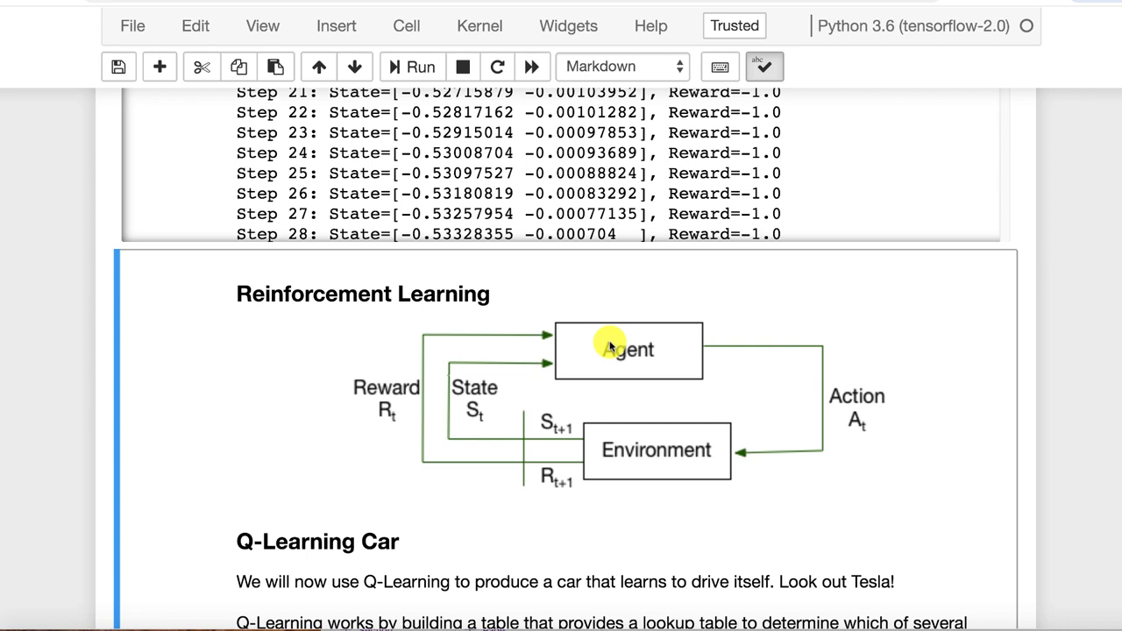
pyautogui.moveTo(662, 502)
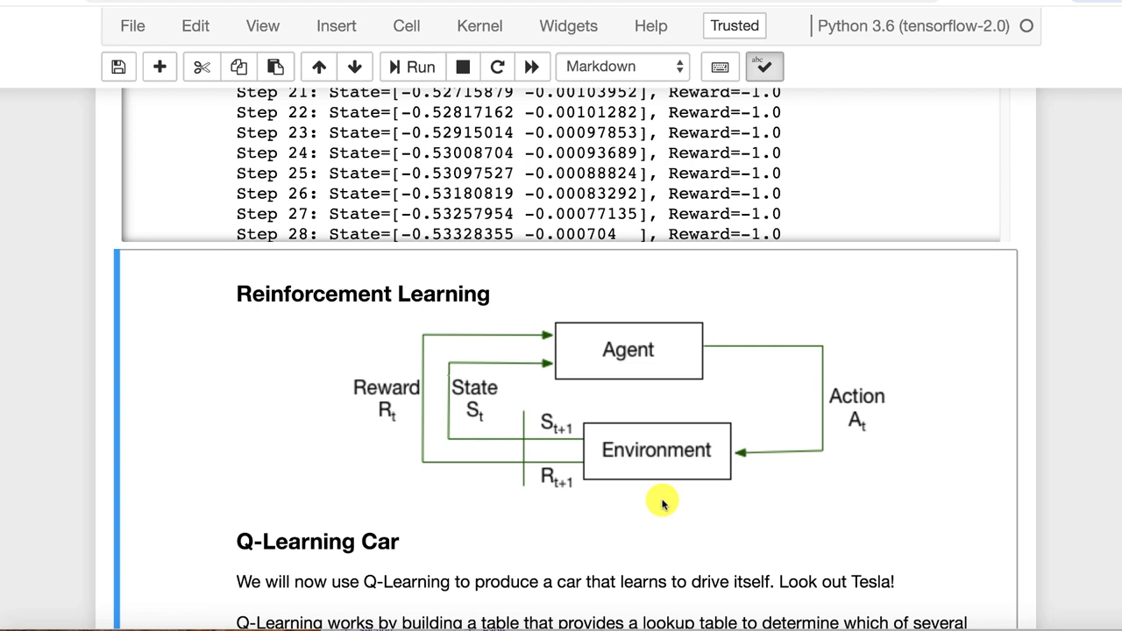
pyautogui.moveTo(405, 407)
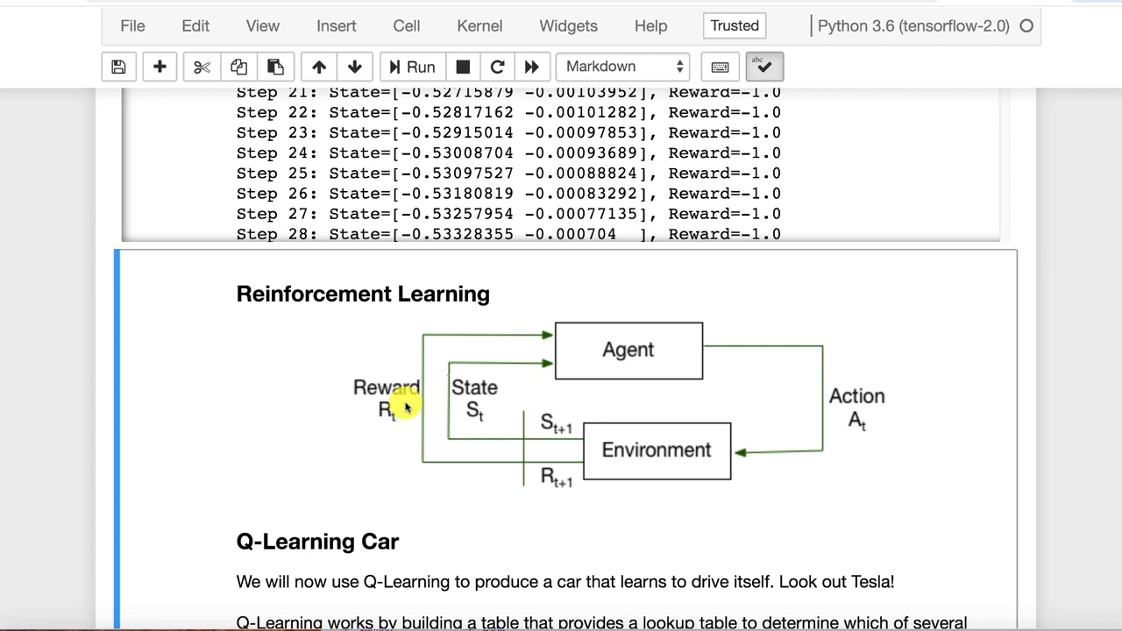
pyautogui.moveTo(803, 463)
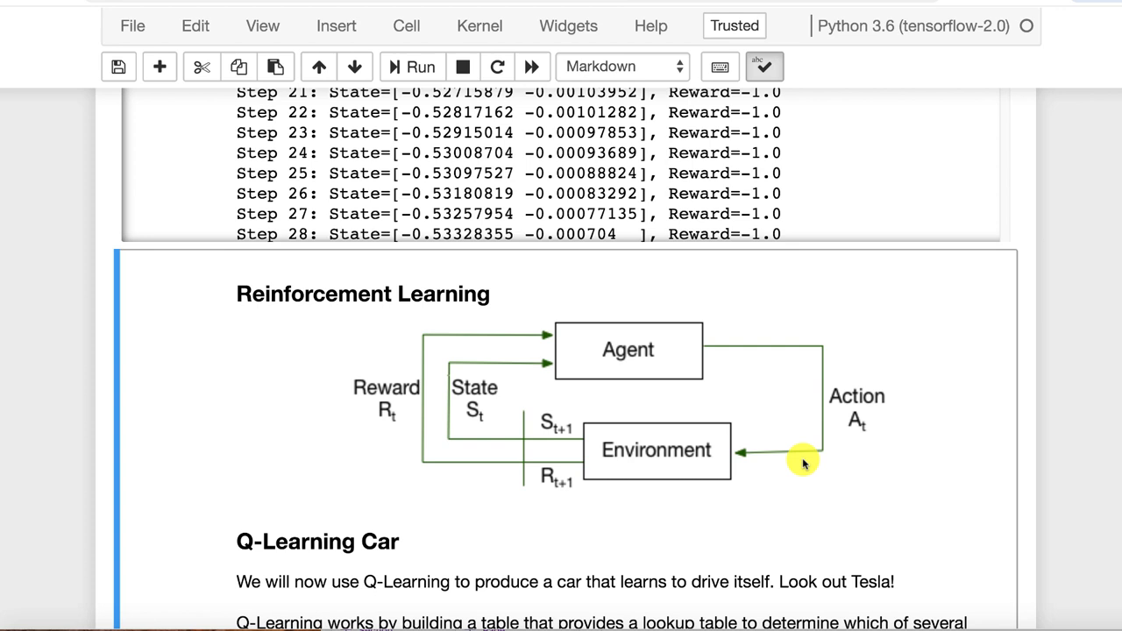
pyautogui.moveTo(460, 459)
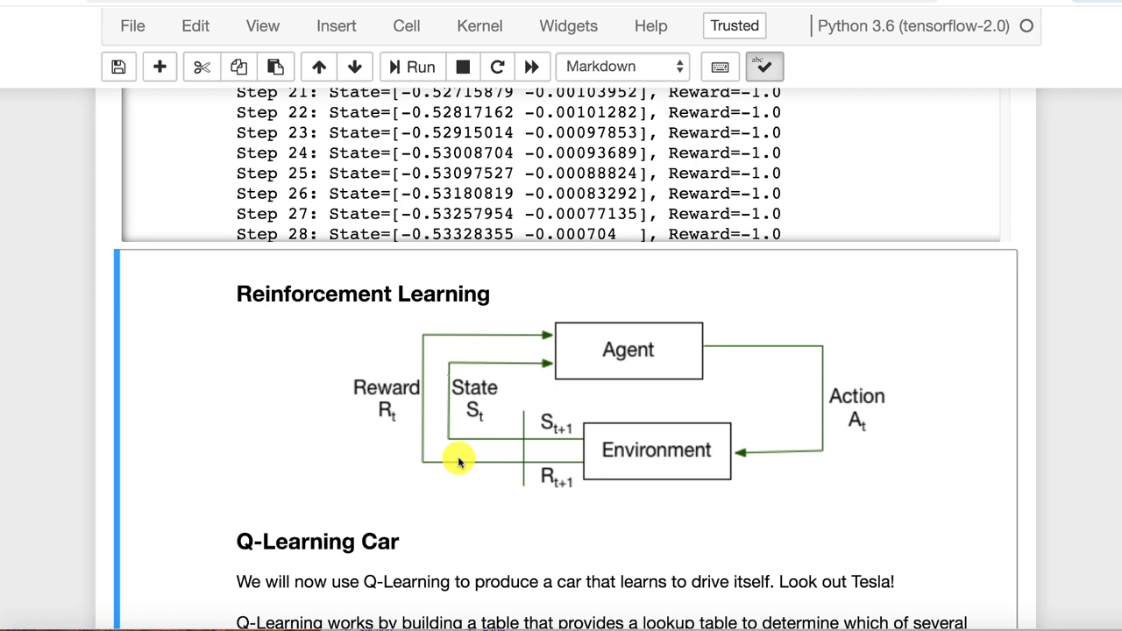
pyautogui.scroll(-3)
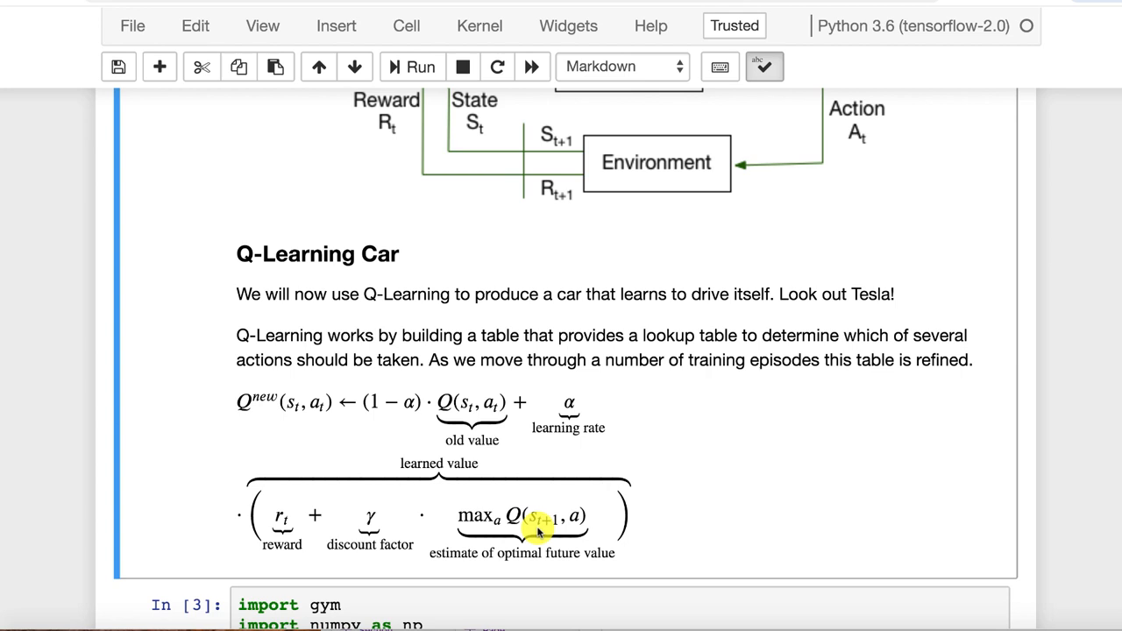
pyautogui.scroll(-3)
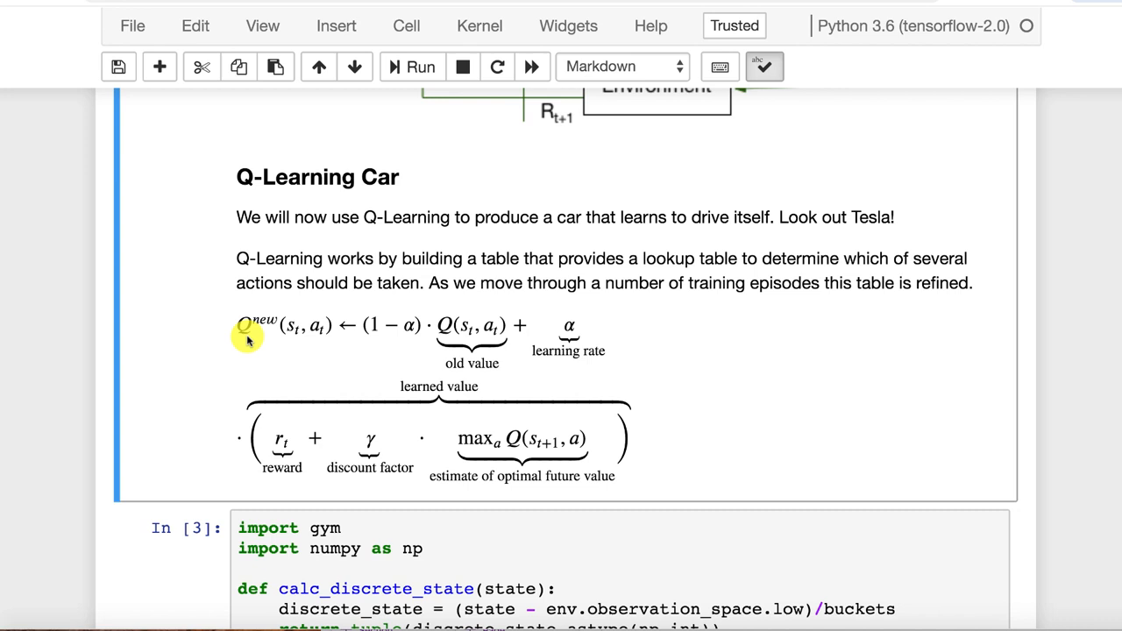
pyautogui.moveTo(379, 335)
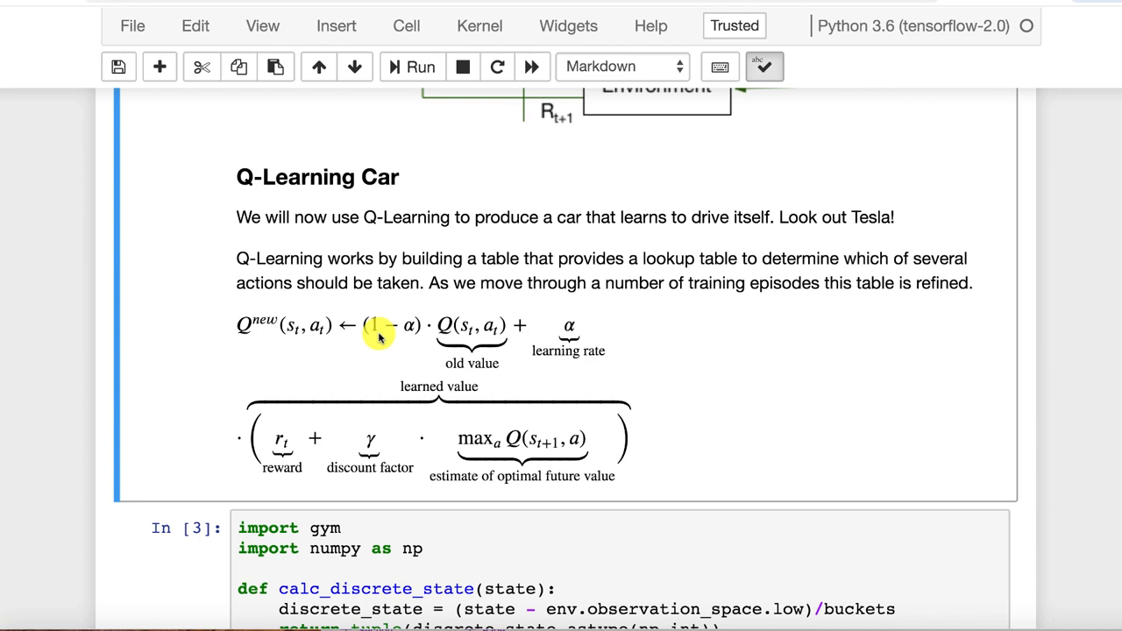
pyautogui.moveTo(674, 372)
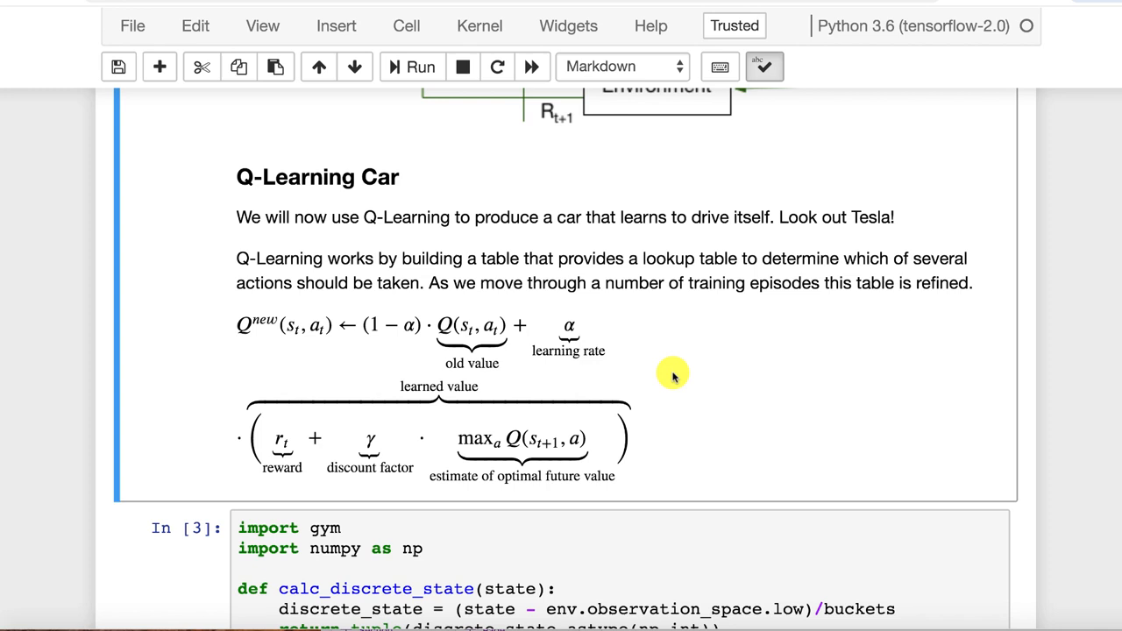
pyautogui.moveTo(235, 449)
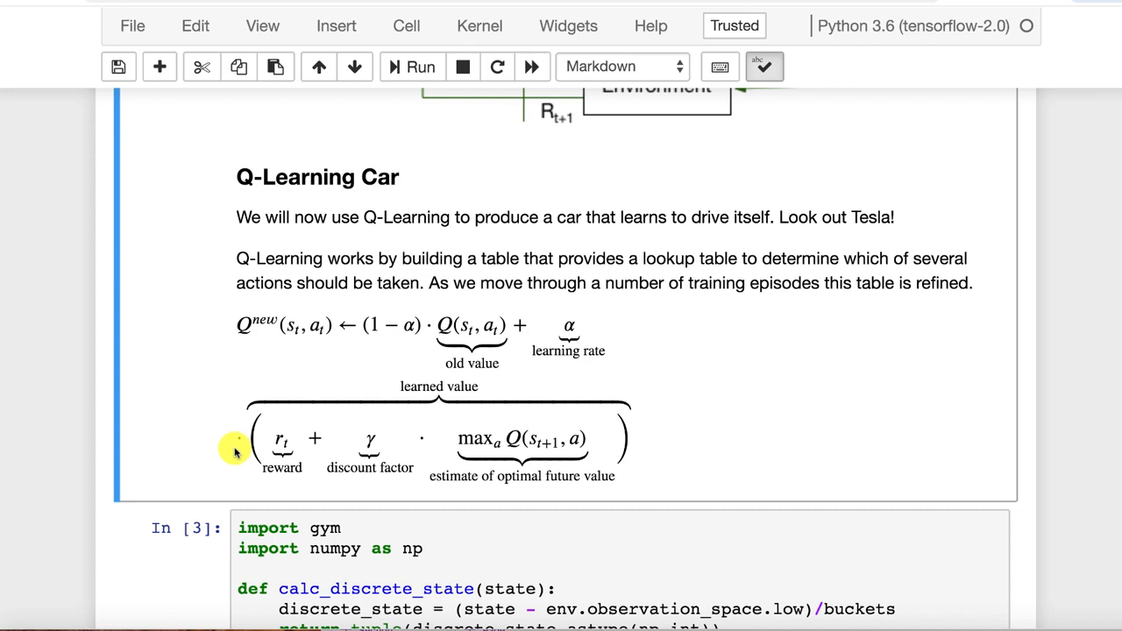
pyautogui.moveTo(570, 326)
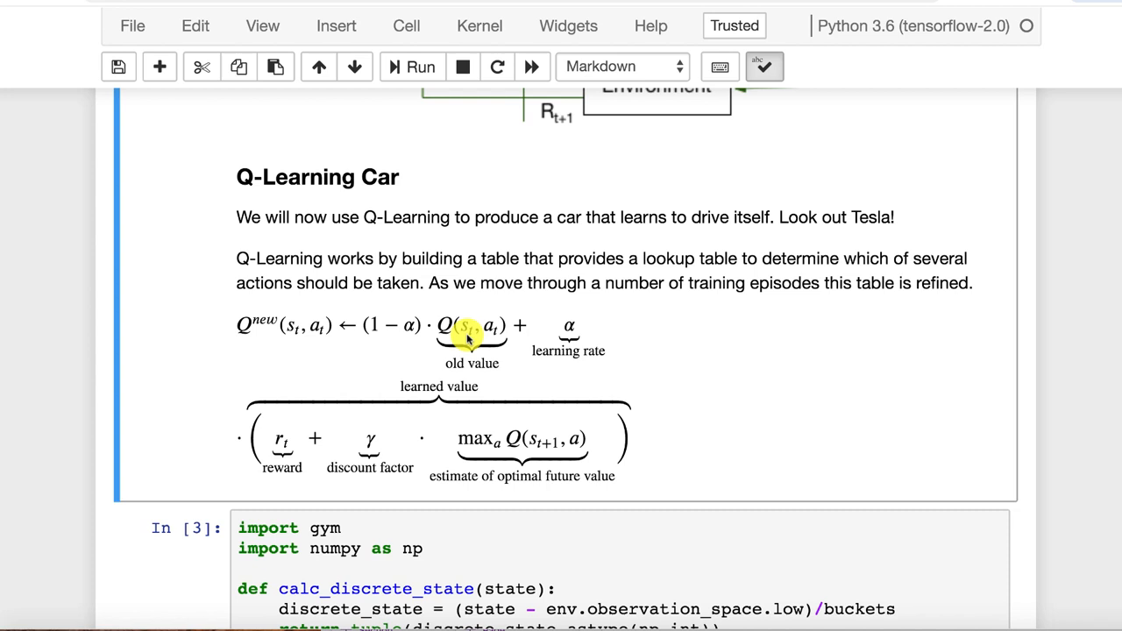
pyautogui.moveTo(530, 401)
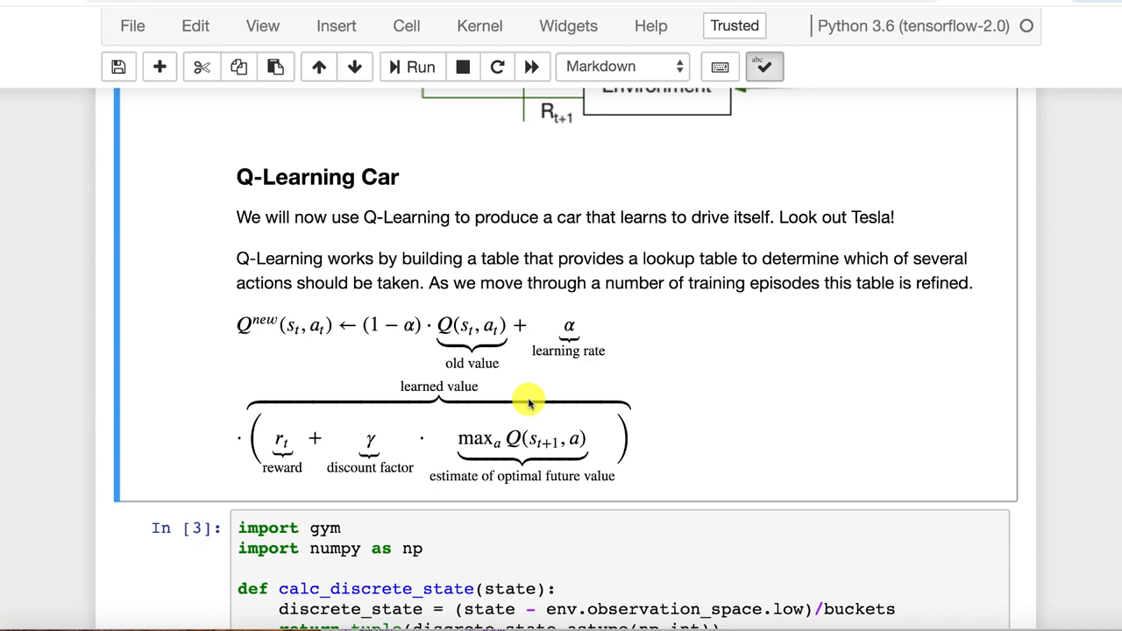
pyautogui.moveTo(407, 319)
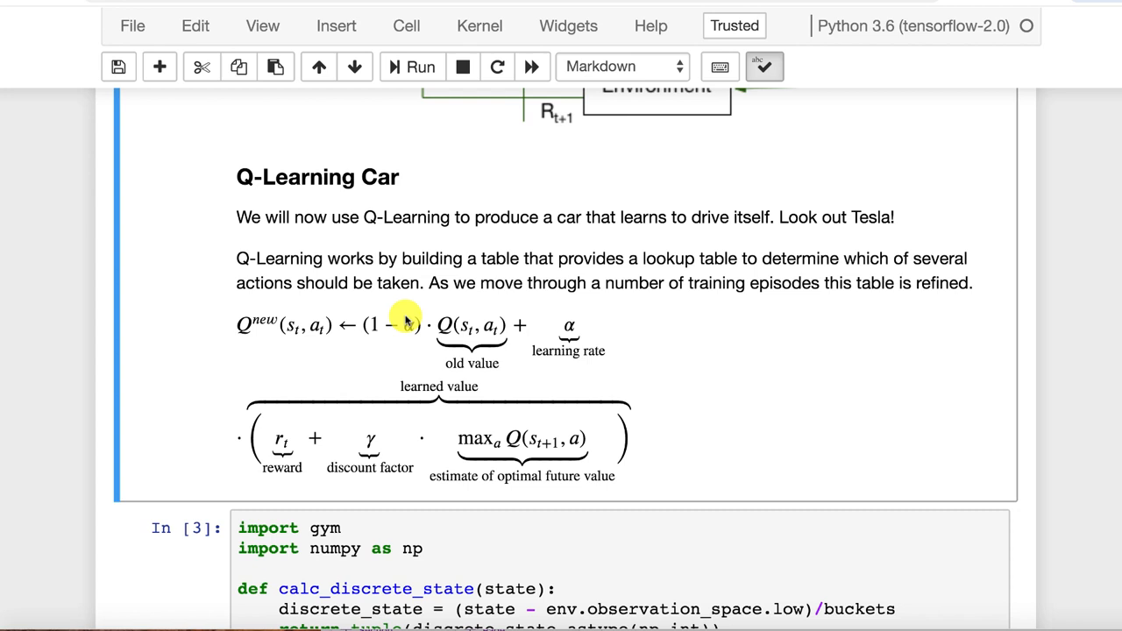
pyautogui.moveTo(659, 266)
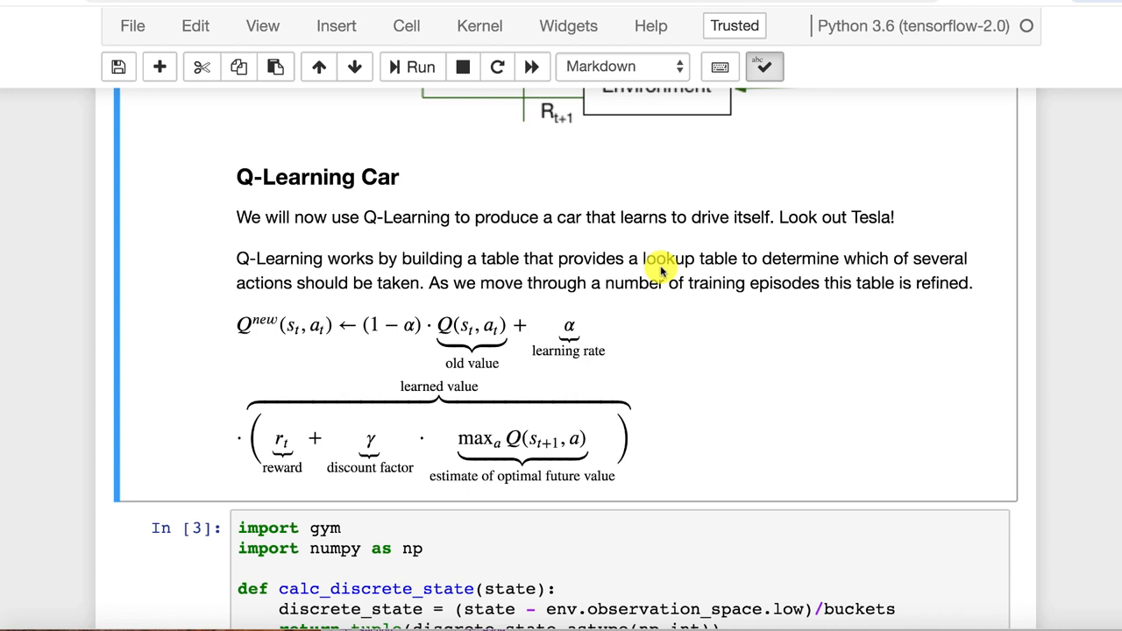
pyautogui.moveTo(464, 314)
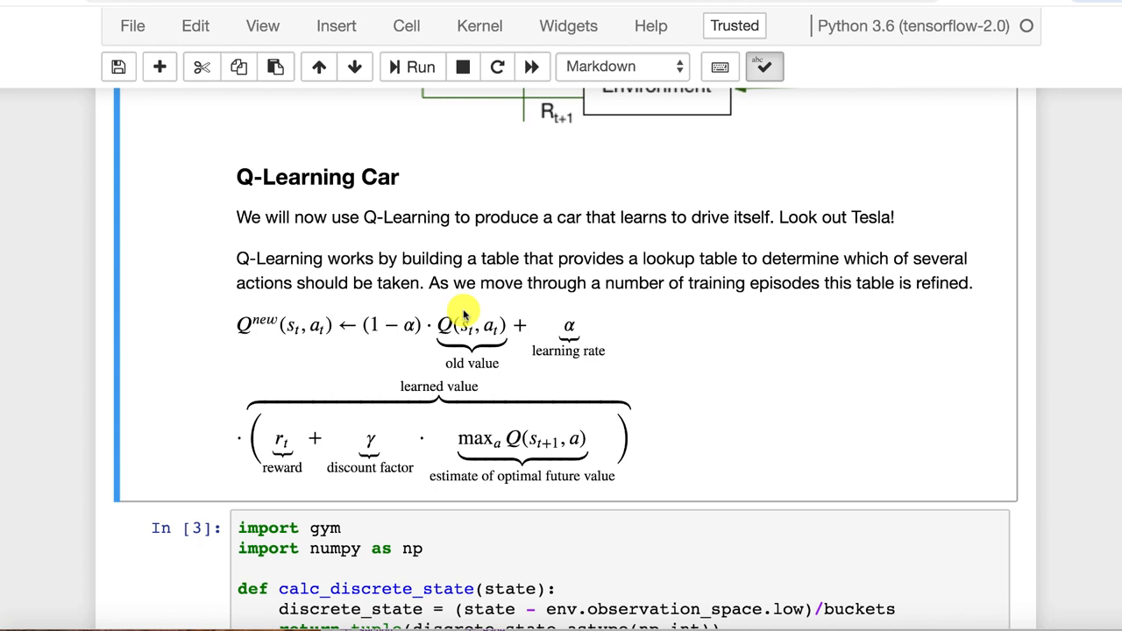
pyautogui.moveTo(289, 337)
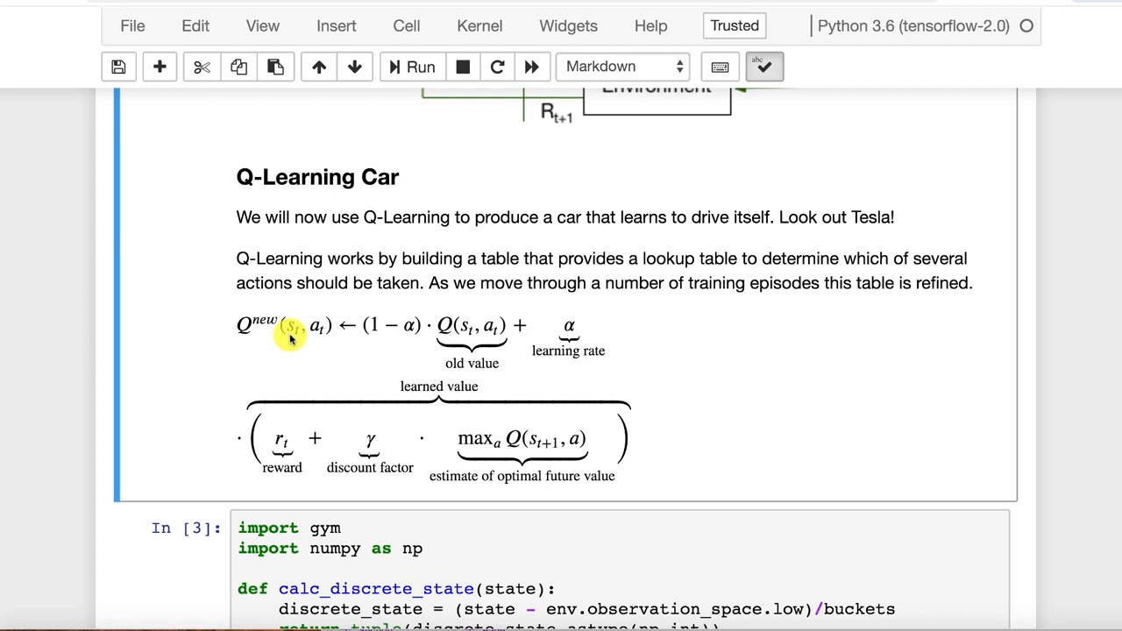
pyautogui.moveTo(407, 389)
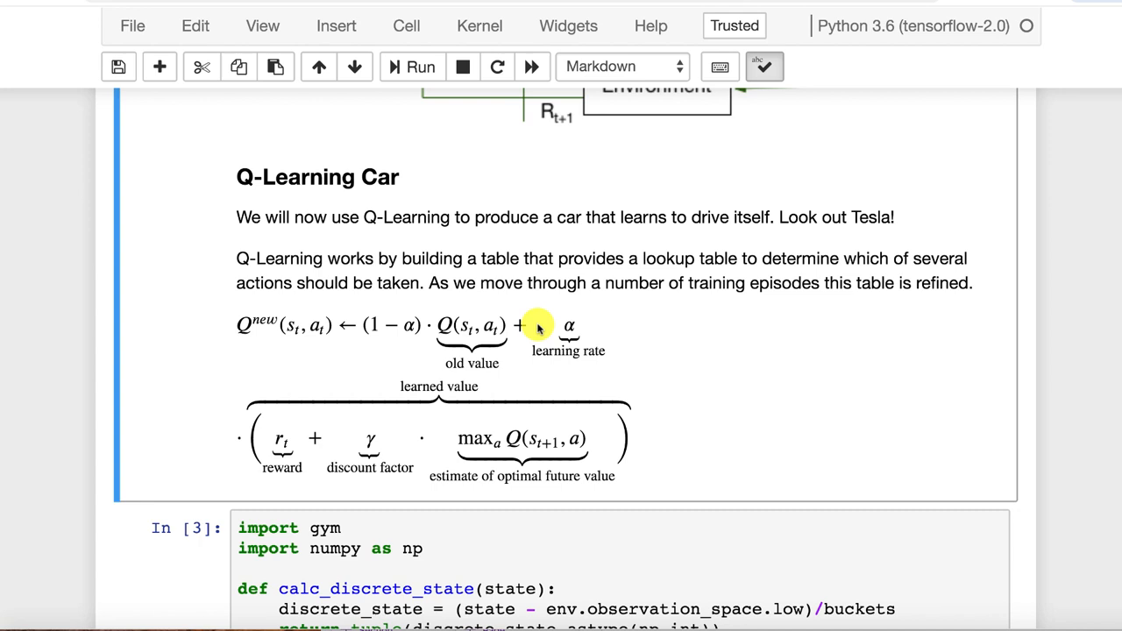
pyautogui.moveTo(435, 337)
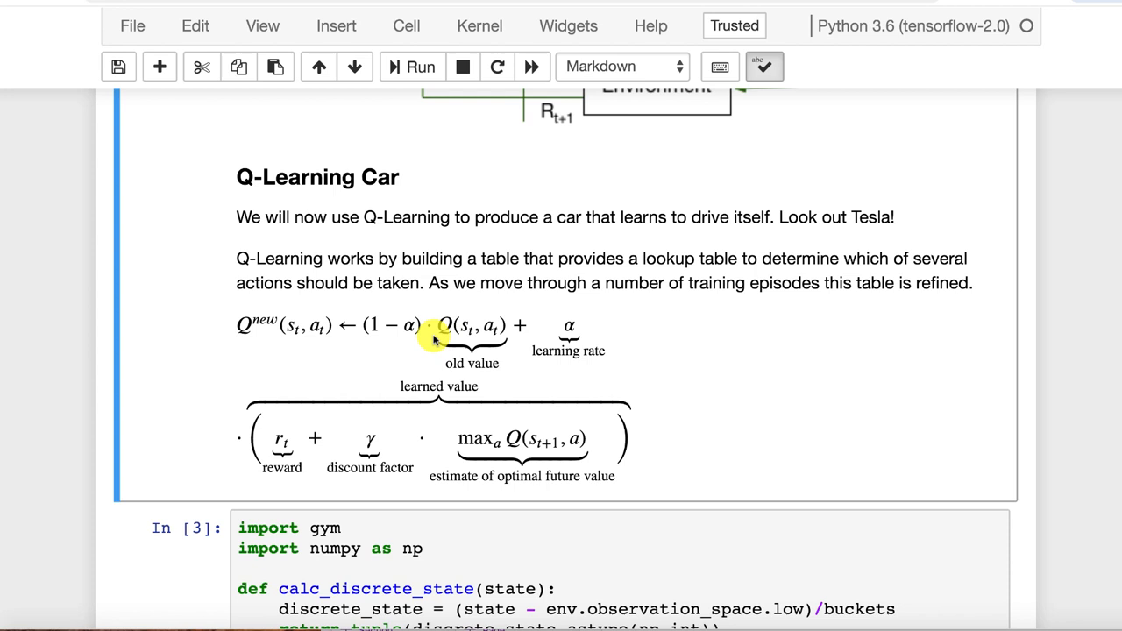
pyautogui.moveTo(547, 326)
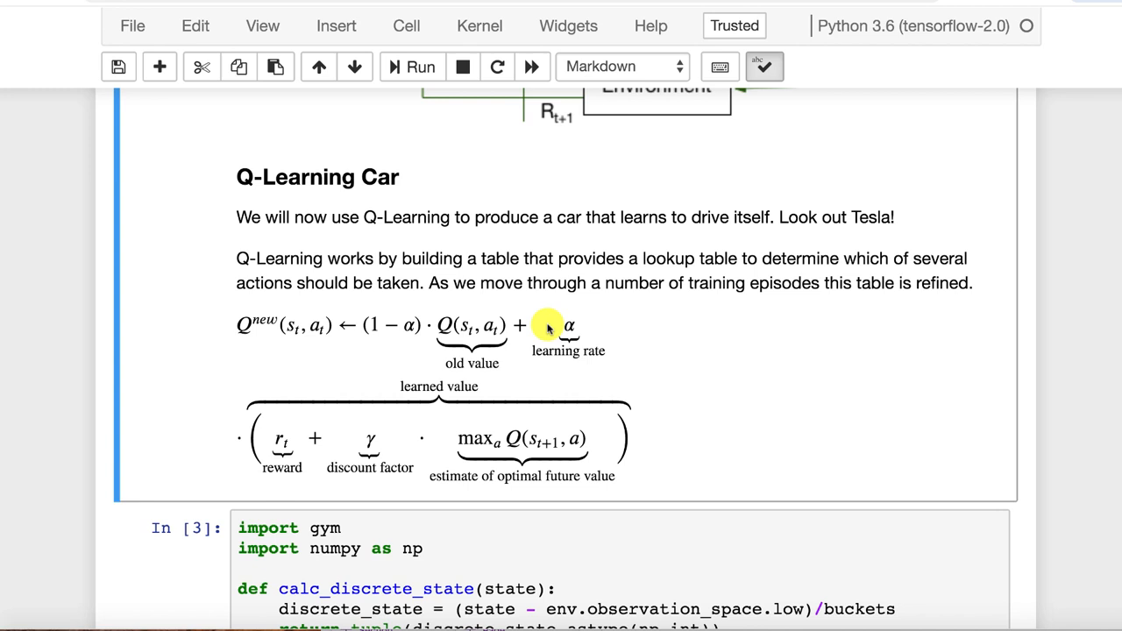
pyautogui.moveTo(284, 481)
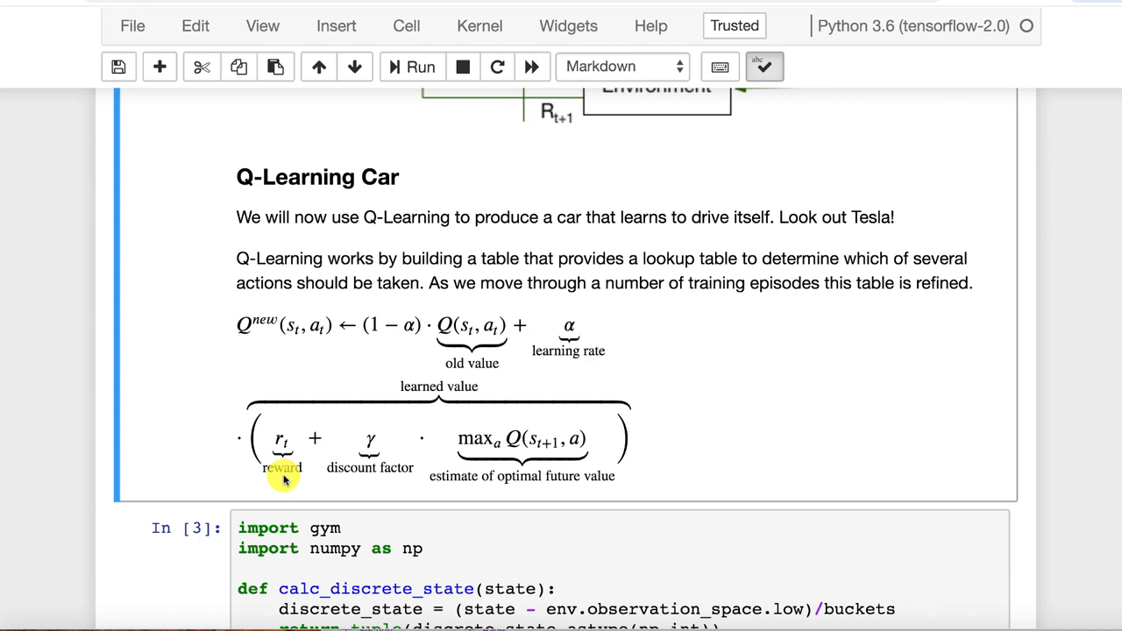
pyautogui.moveTo(512, 483)
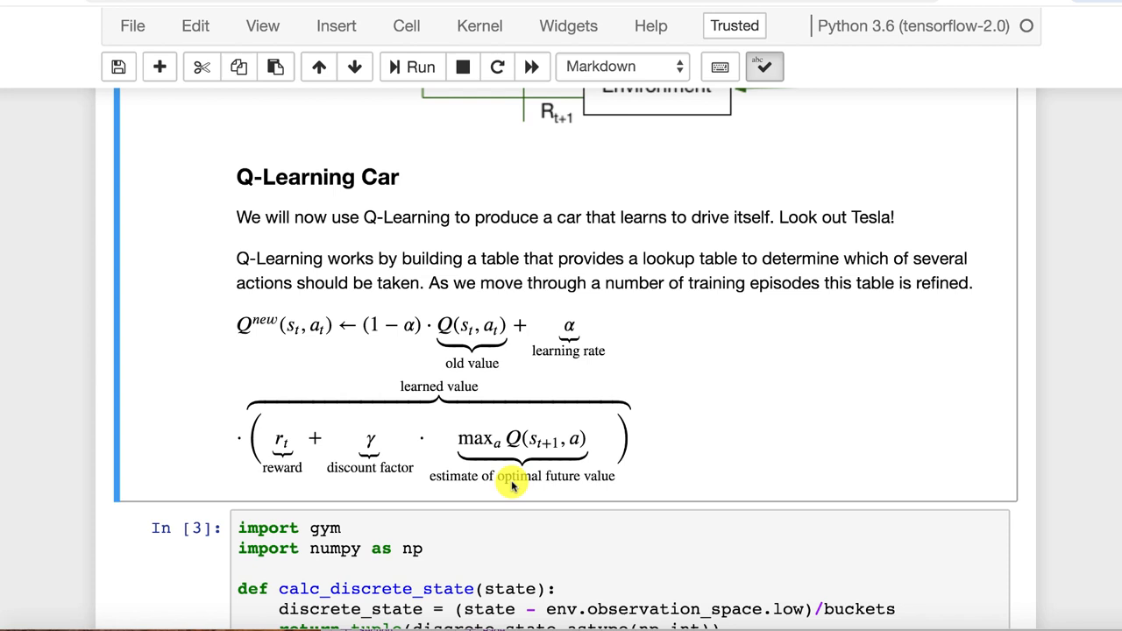
pyautogui.moveTo(583, 473)
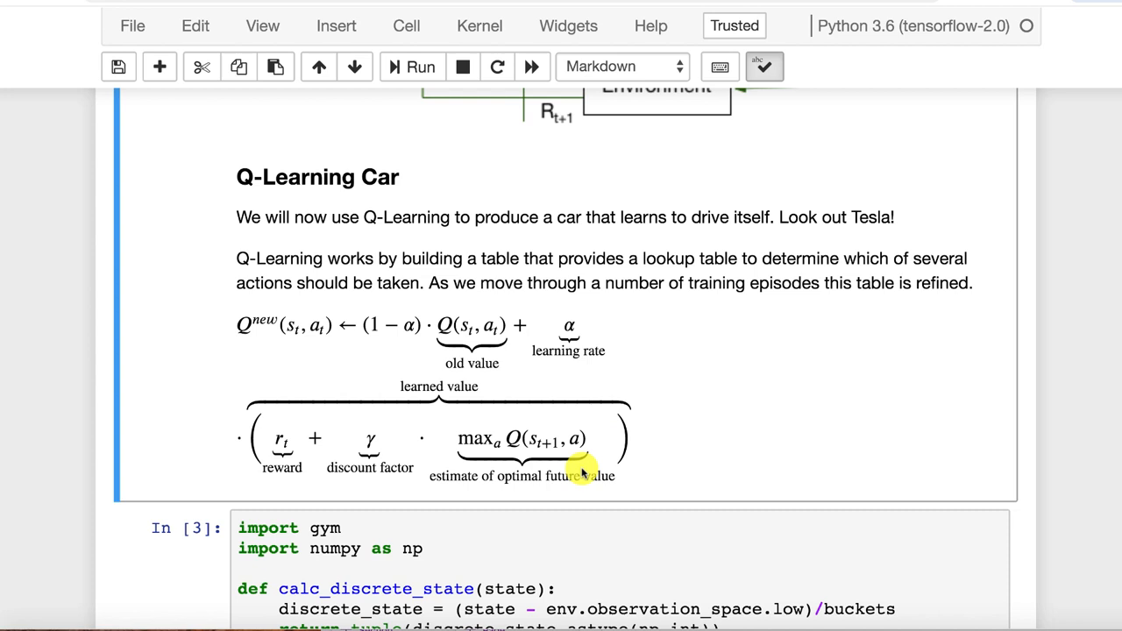
pyautogui.moveTo(400, 394)
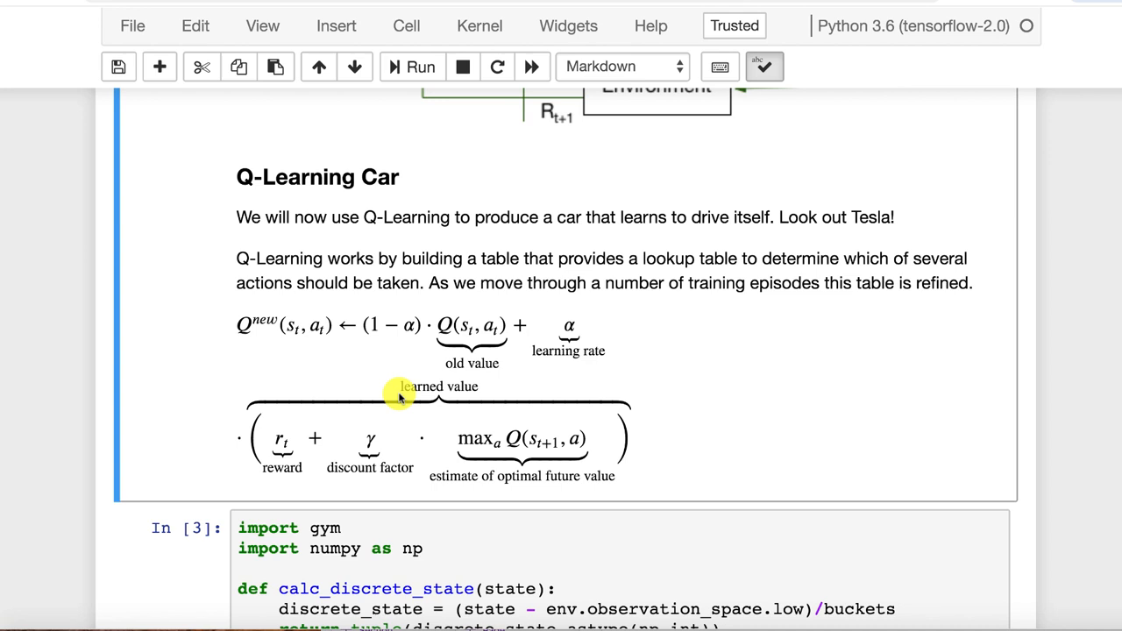
pyautogui.moveTo(368, 442)
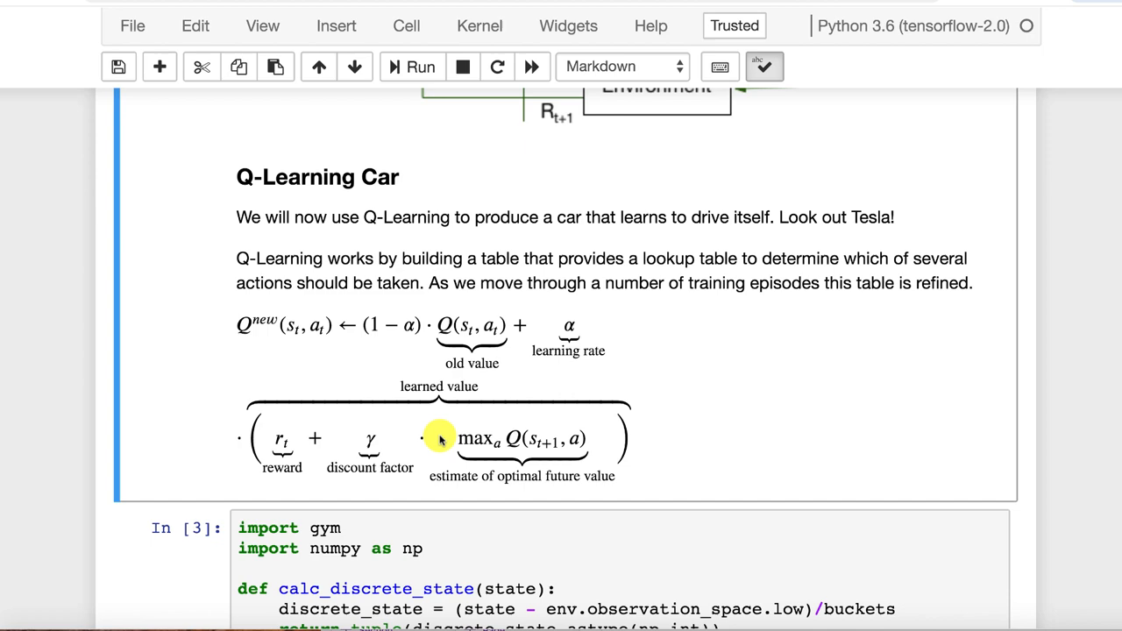
pyautogui.scroll(-3)
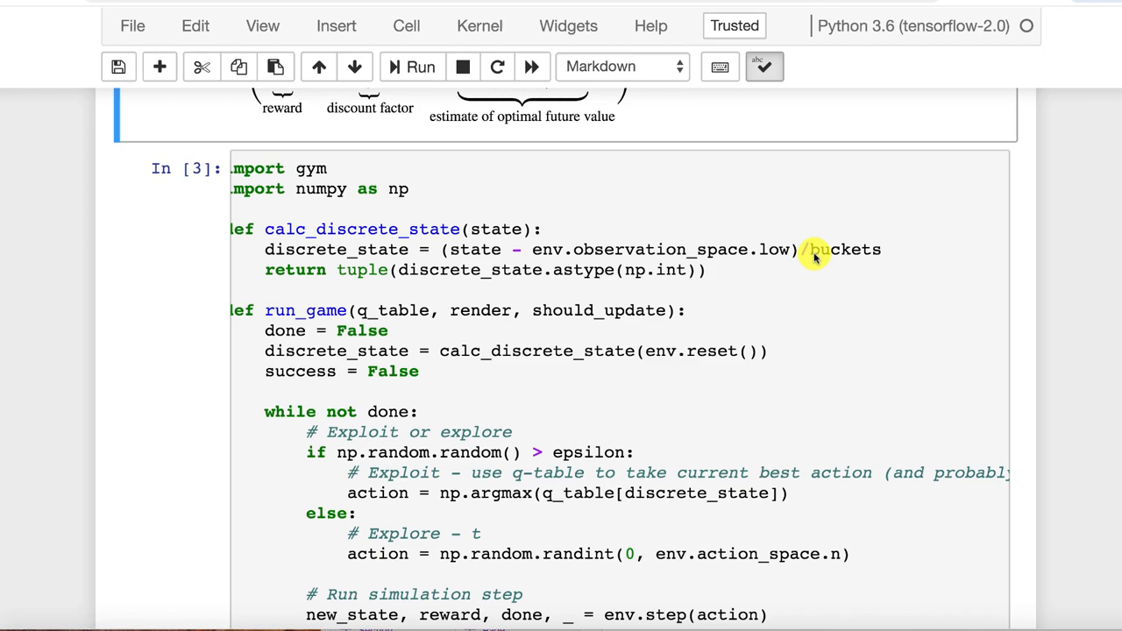
pyautogui.scroll(-3)
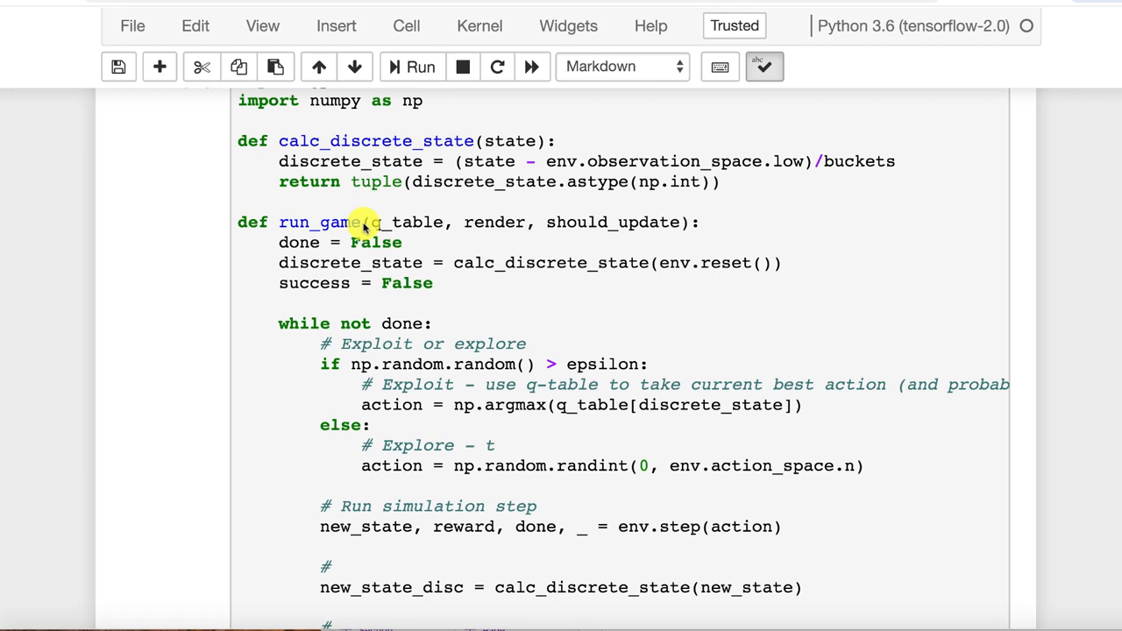
pyautogui.moveTo(394, 221)
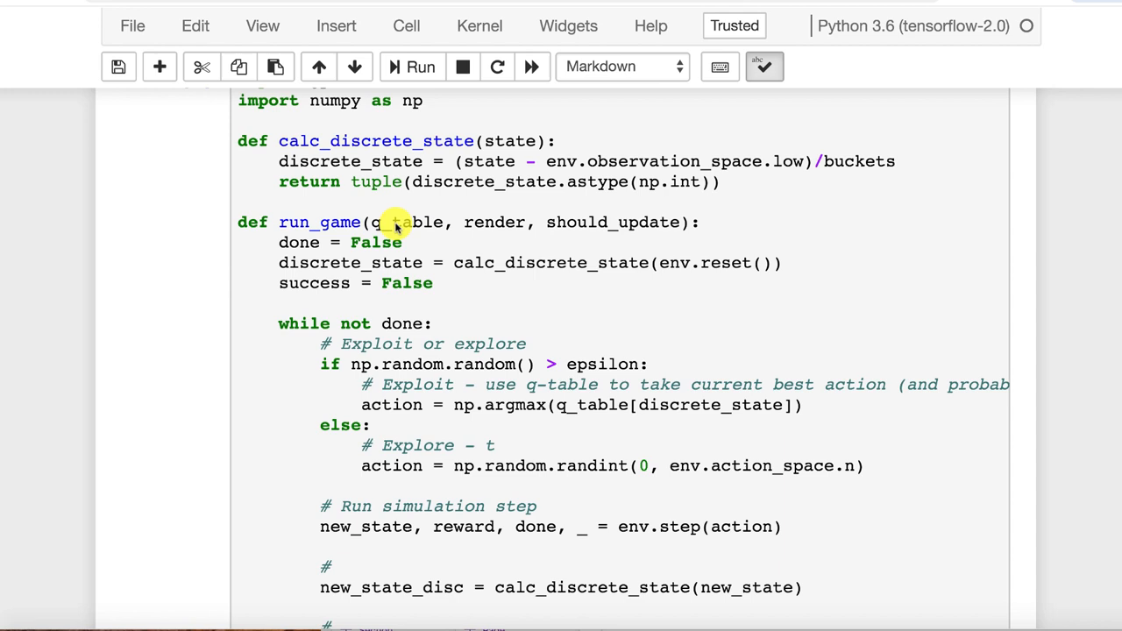
pyautogui.moveTo(505, 232)
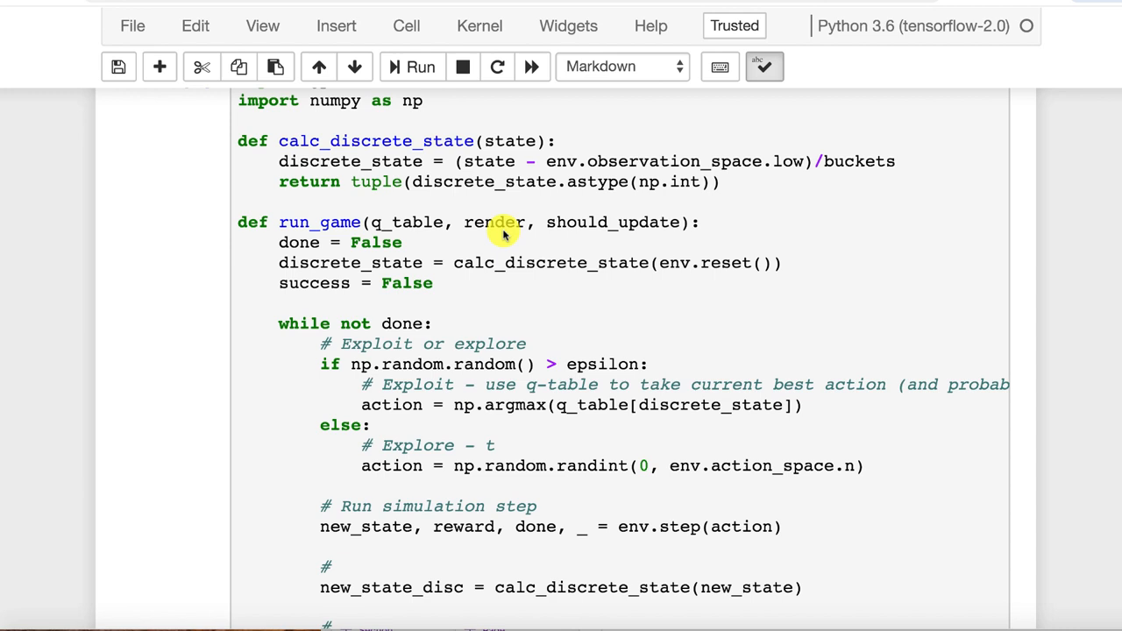
pyautogui.moveTo(642, 243)
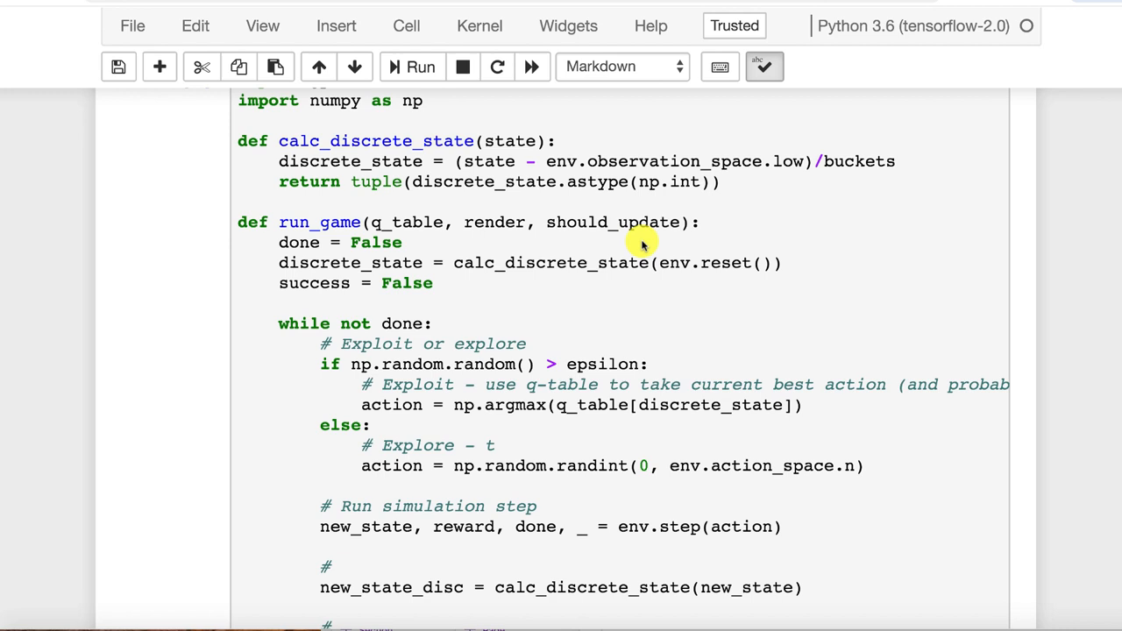
pyautogui.moveTo(289, 259)
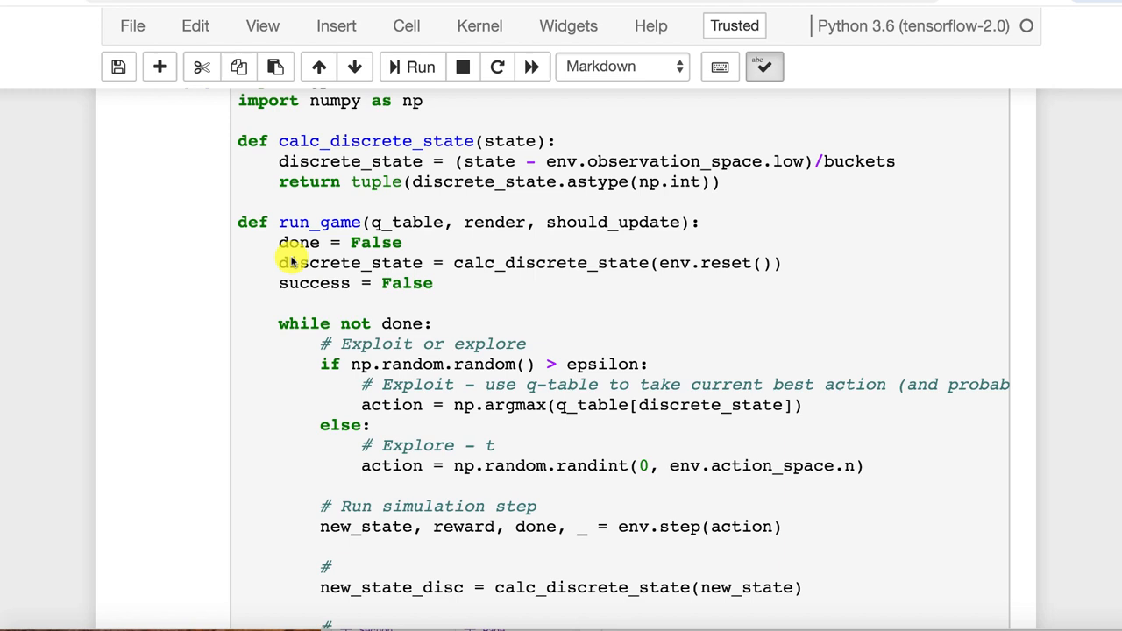
pyautogui.moveTo(657, 272)
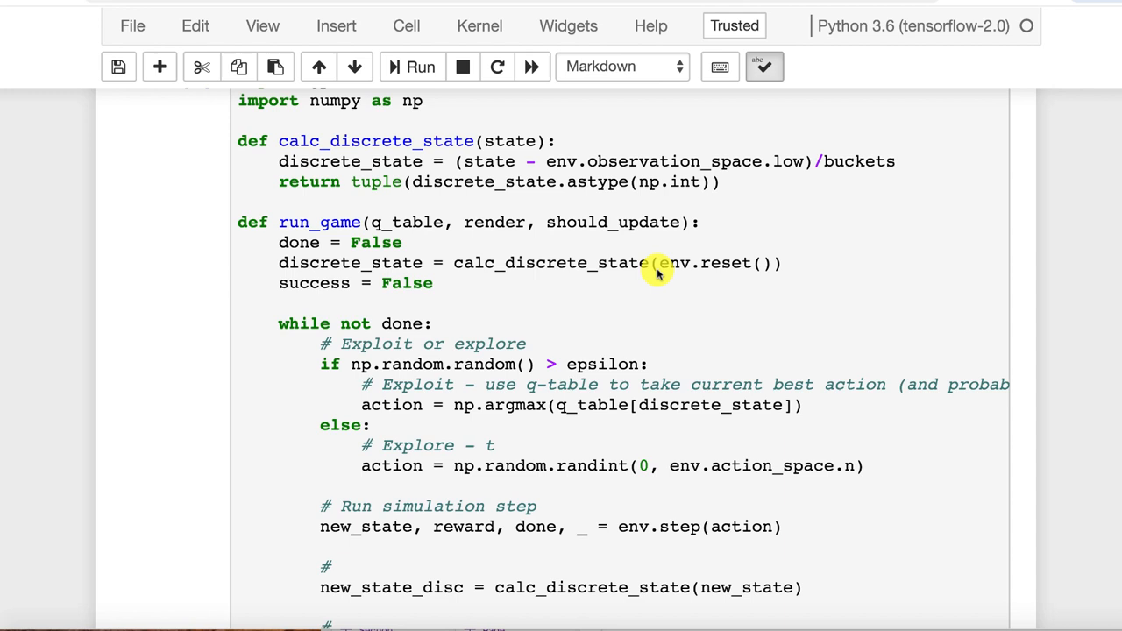
pyautogui.scroll(-3)
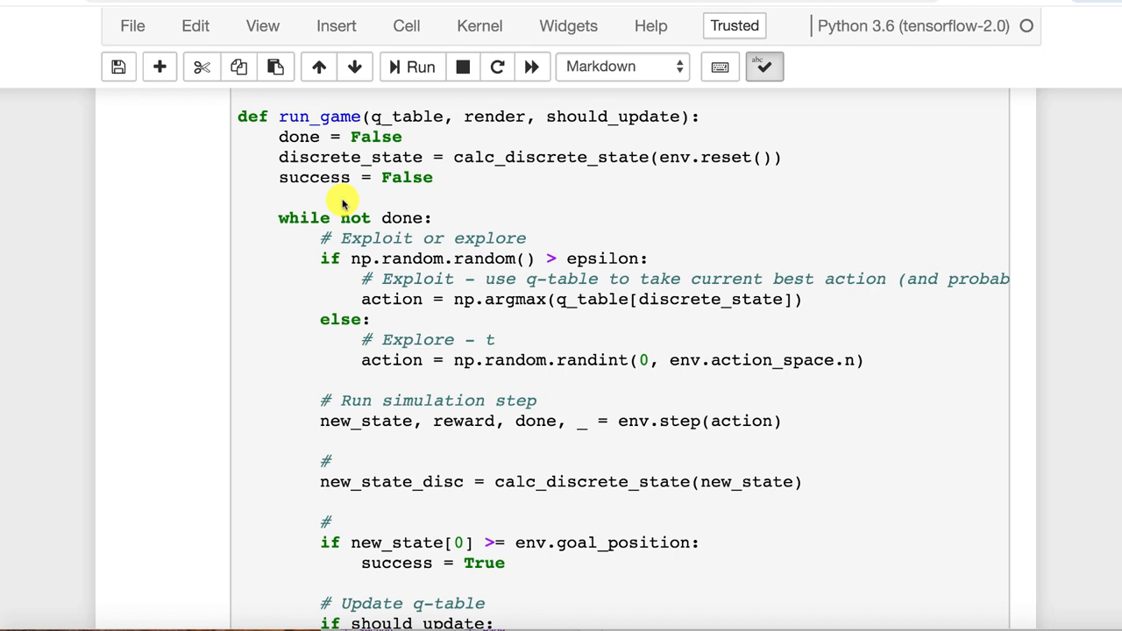
pyautogui.moveTo(618, 289)
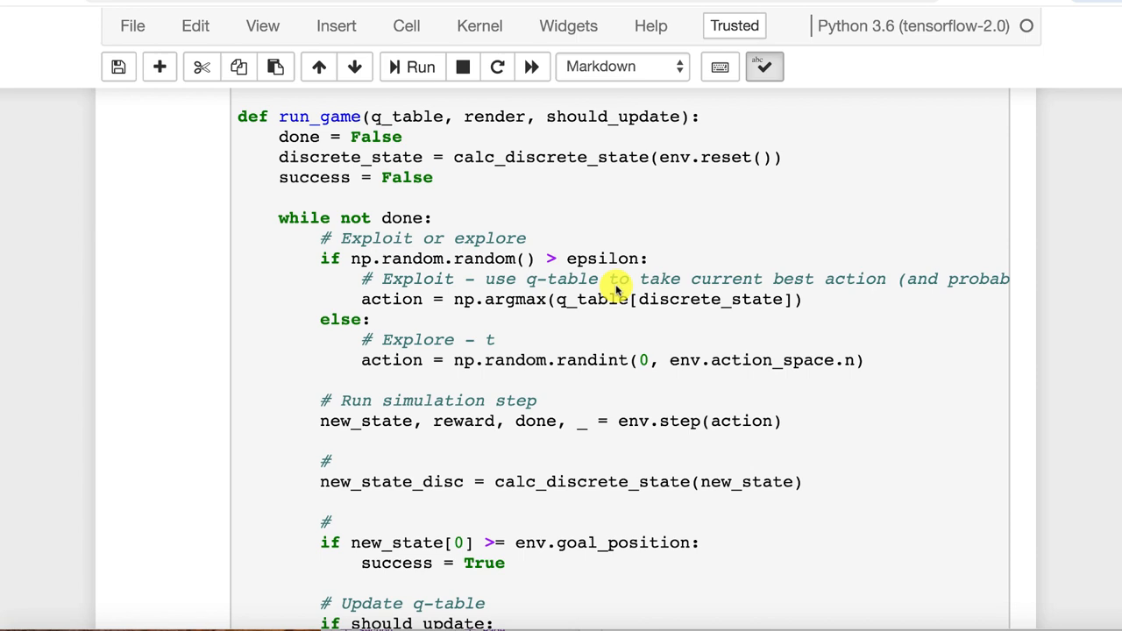
pyautogui.moveTo(377, 298)
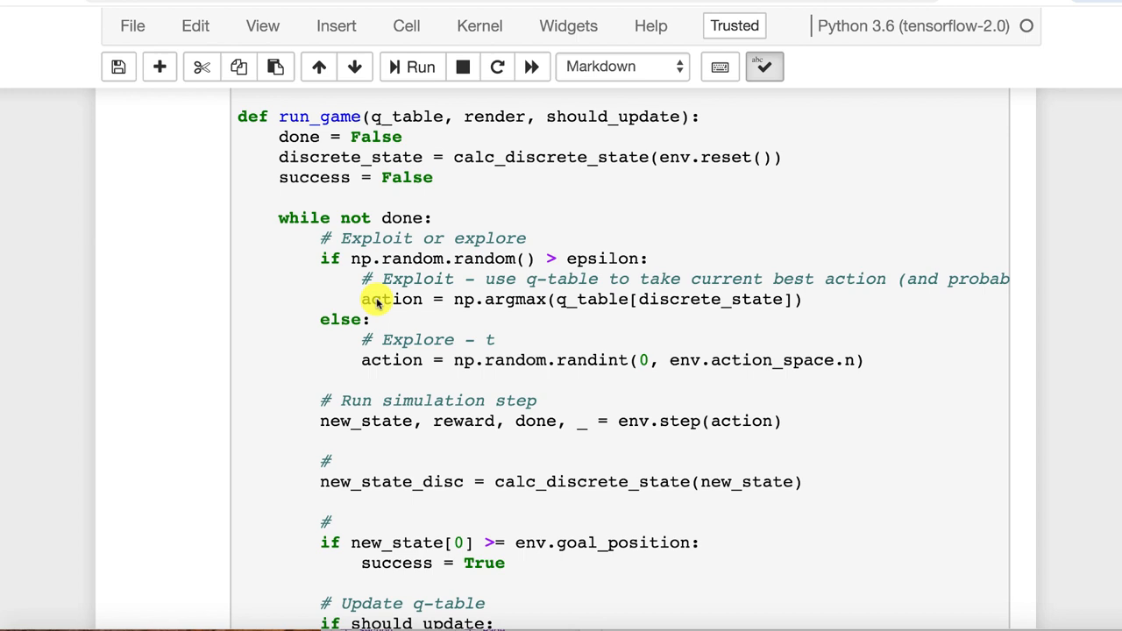
pyautogui.moveTo(465, 299)
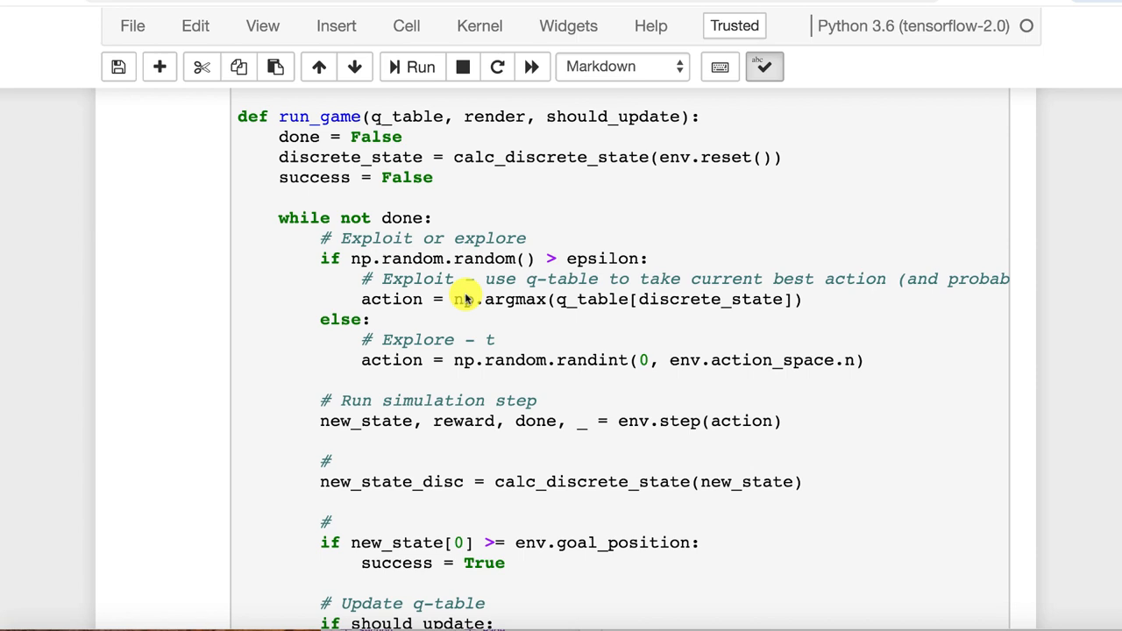
pyautogui.moveTo(798, 353)
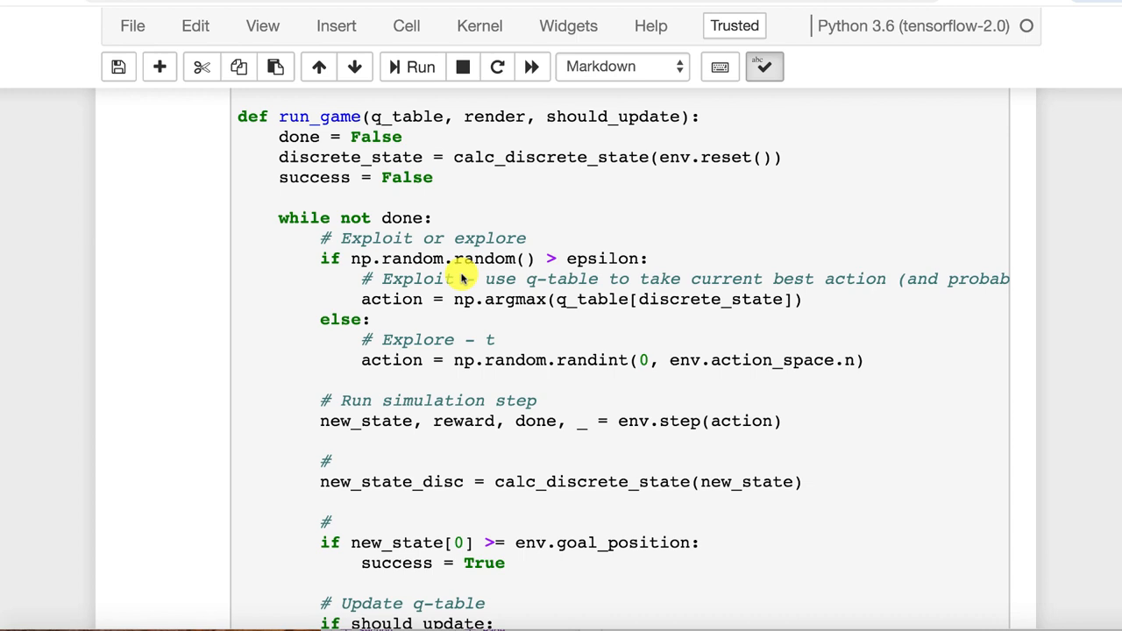
pyautogui.moveTo(470, 307)
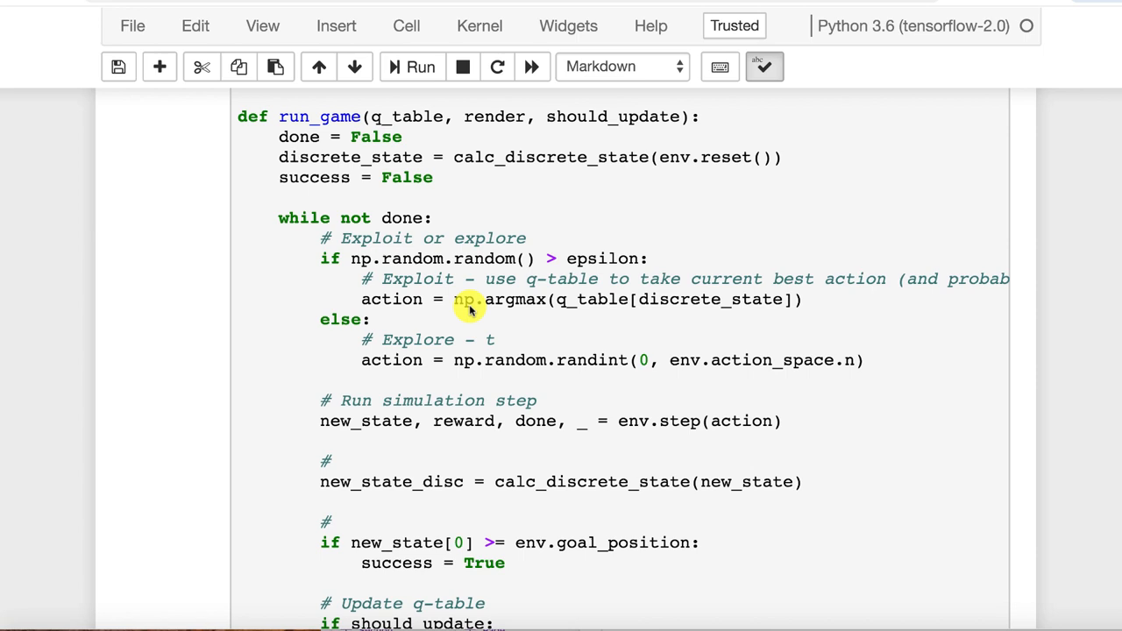
pyautogui.moveTo(439, 319)
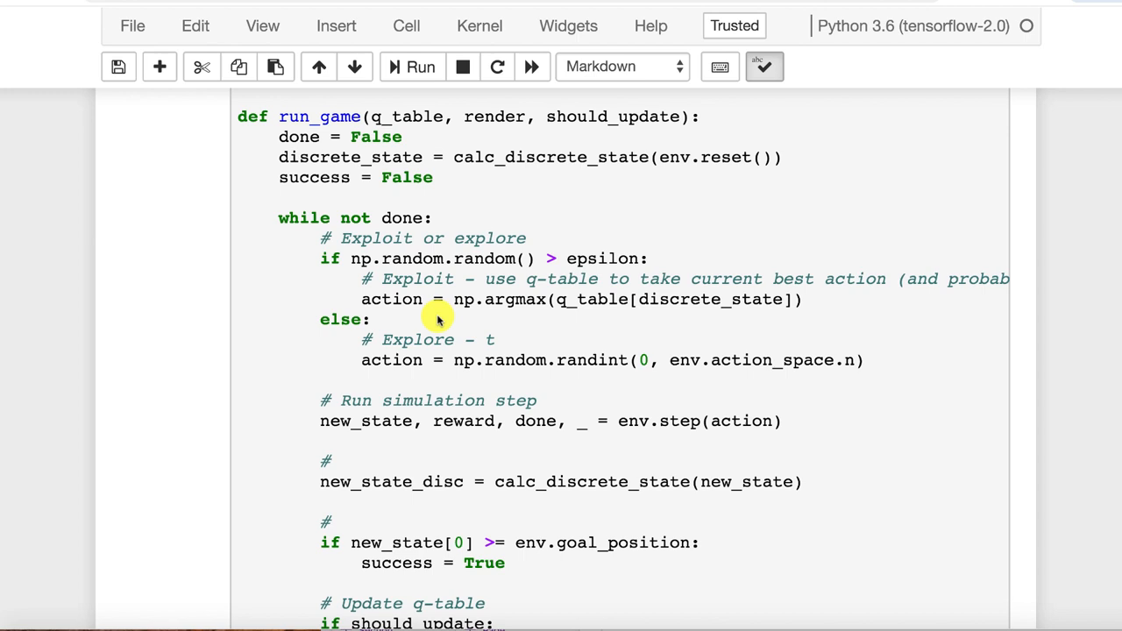
pyautogui.scroll(-3)
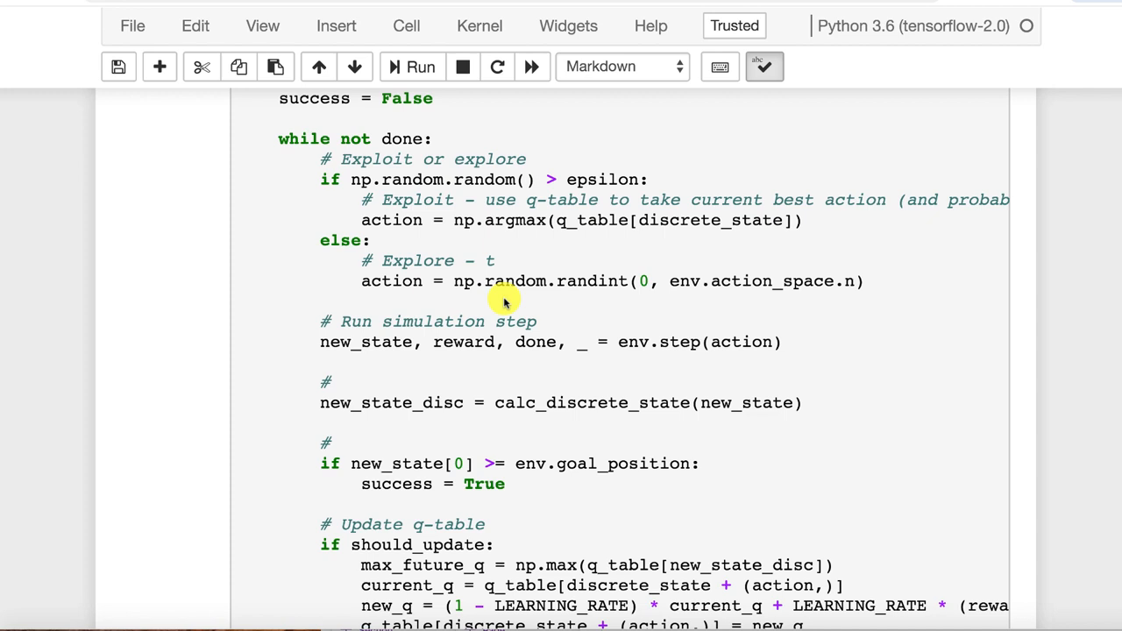
pyautogui.scroll(-3)
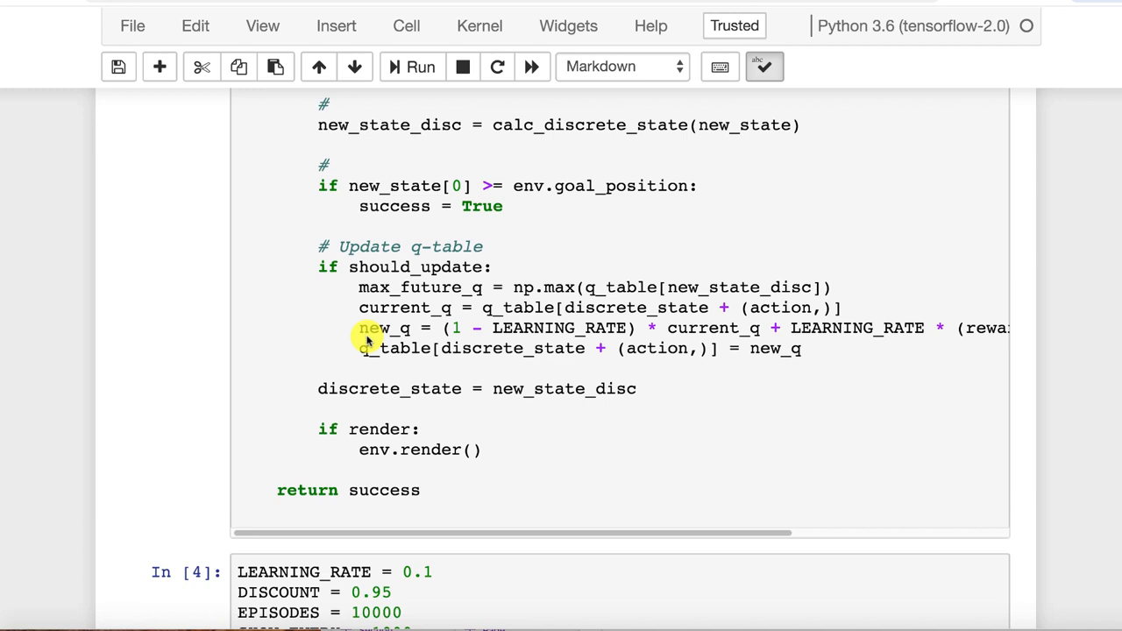
pyautogui.scroll(-3)
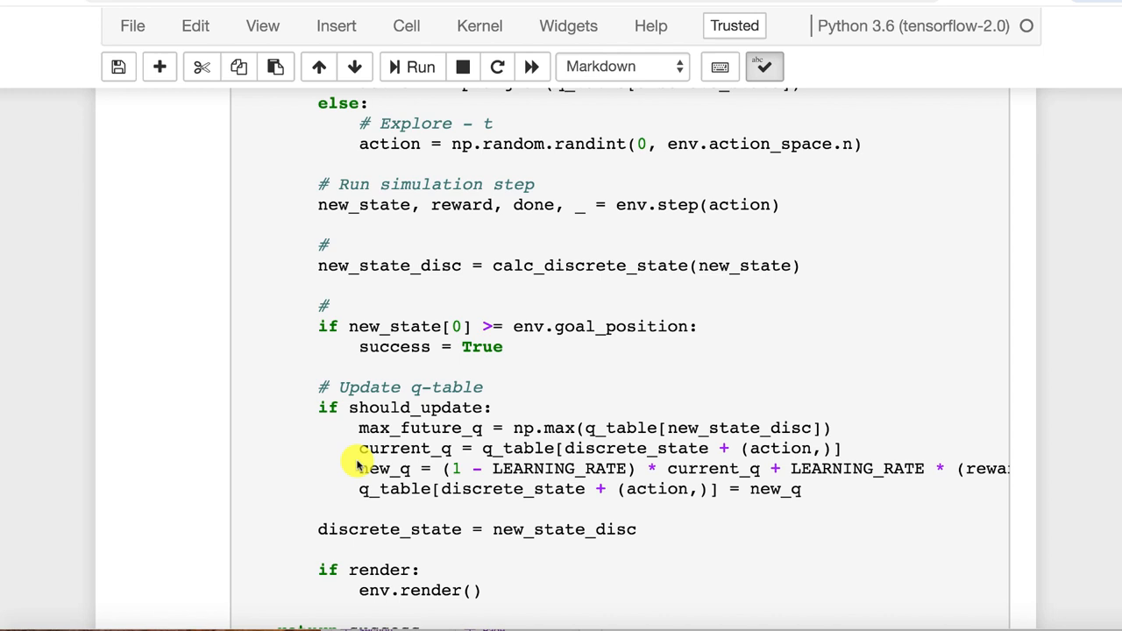
pyautogui.moveTo(698, 428)
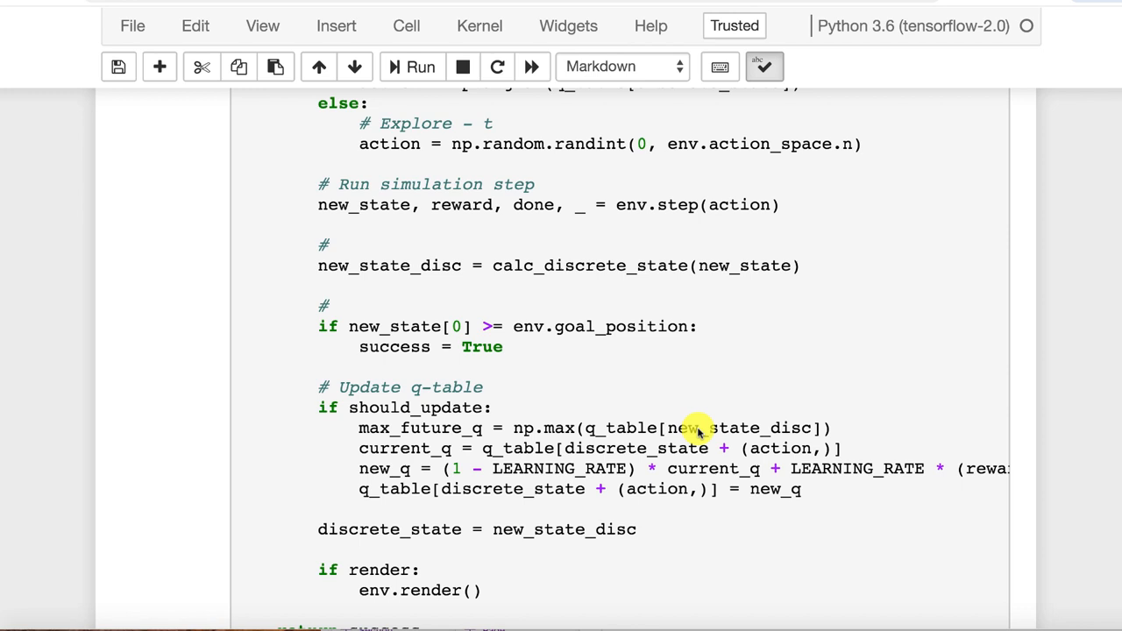
pyautogui.moveTo(631, 442)
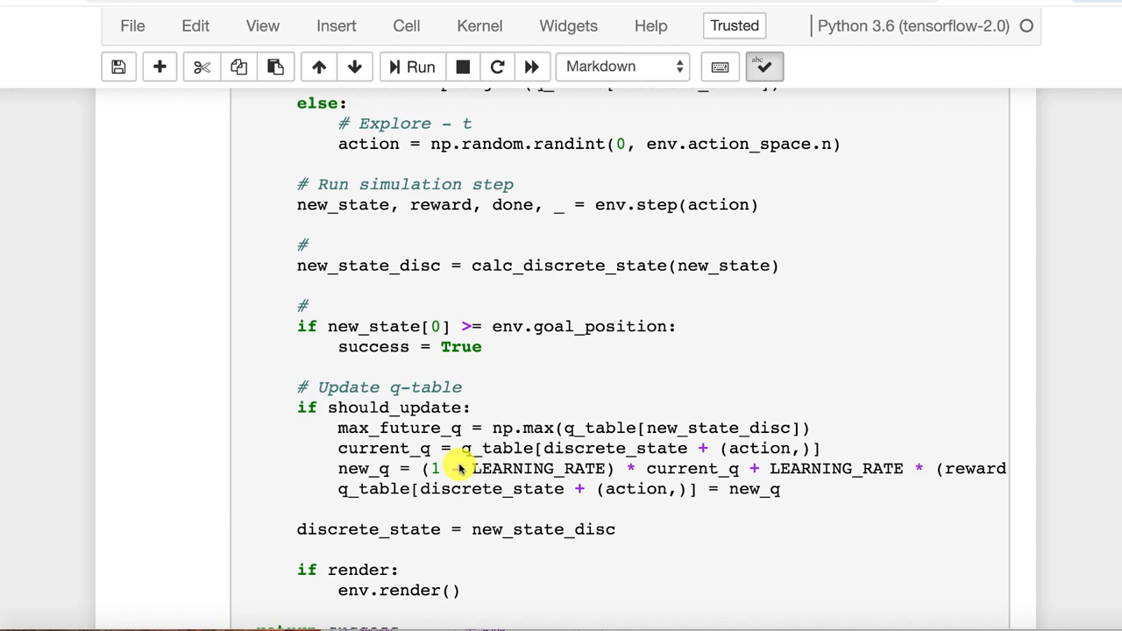
pyautogui.moveTo(547, 435)
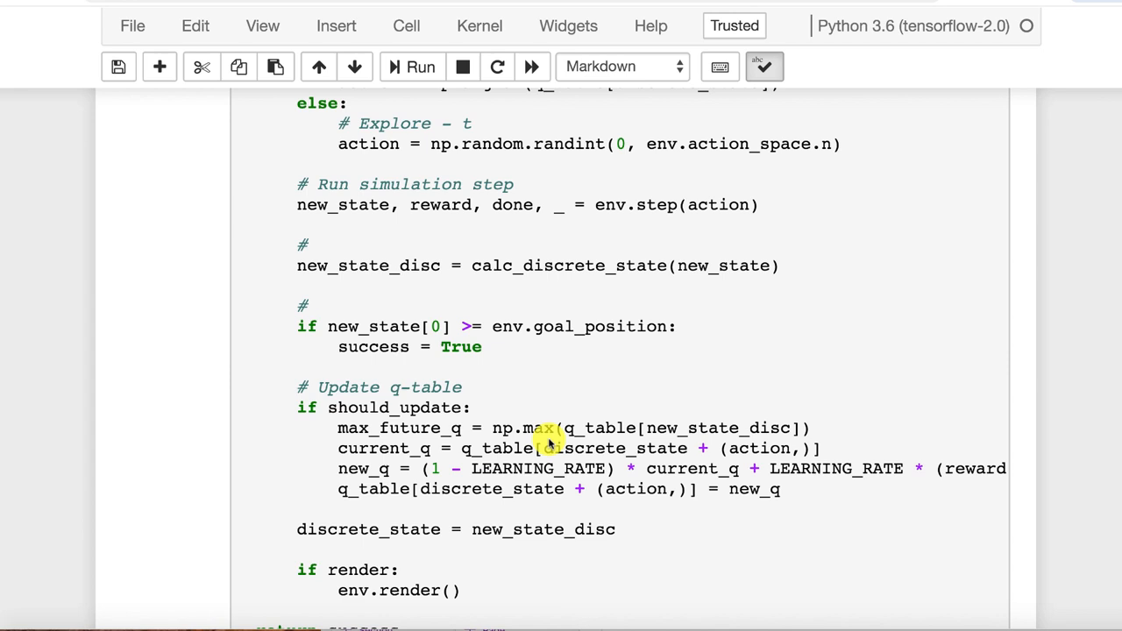
pyautogui.scroll(-3)
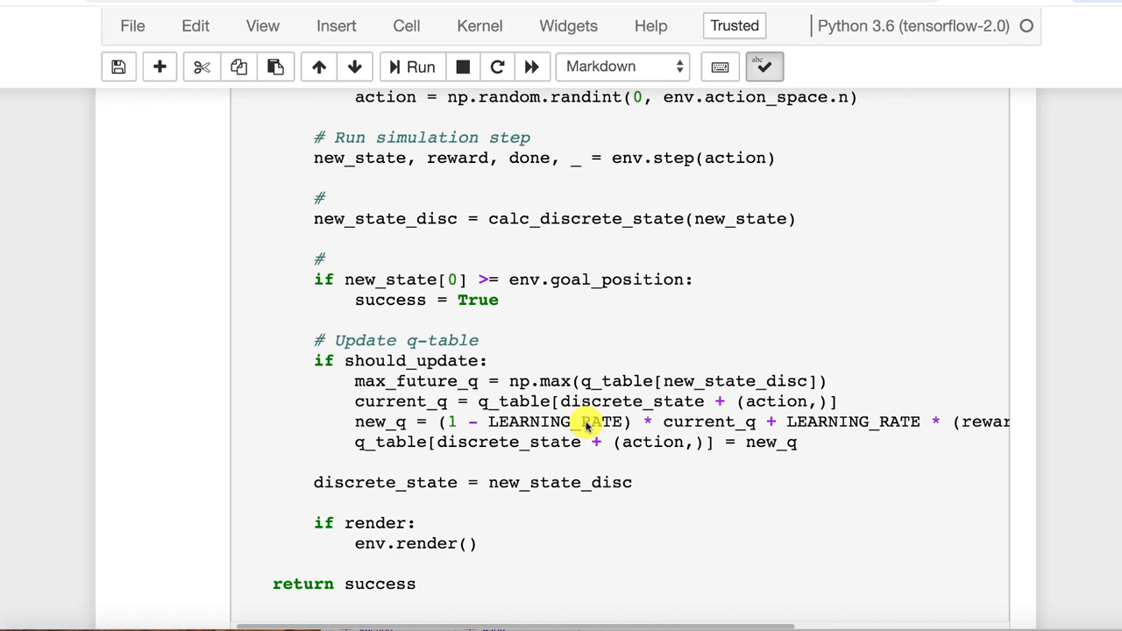
# - Follow the 10,000-episode training run and the run_game(q_table, True, False) test returning True
pyautogui.scroll(-3)
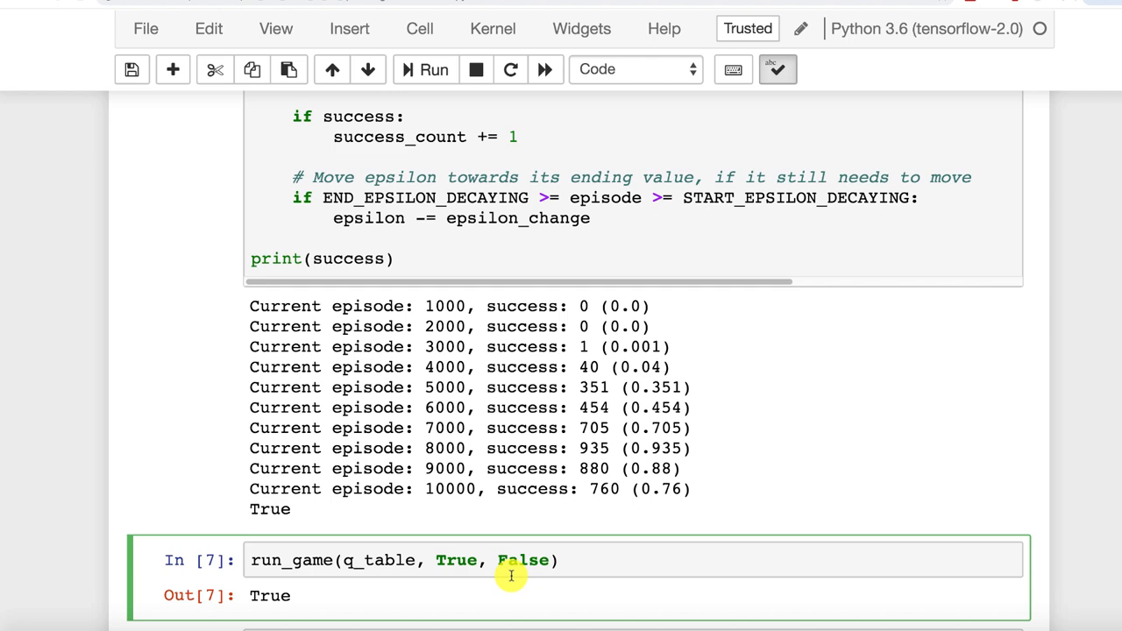
# - View the q-table's best actions as a pandas DataFrame with v-0…v-9 columns and p-0…p-9 rows
pyautogui.scroll(-3)
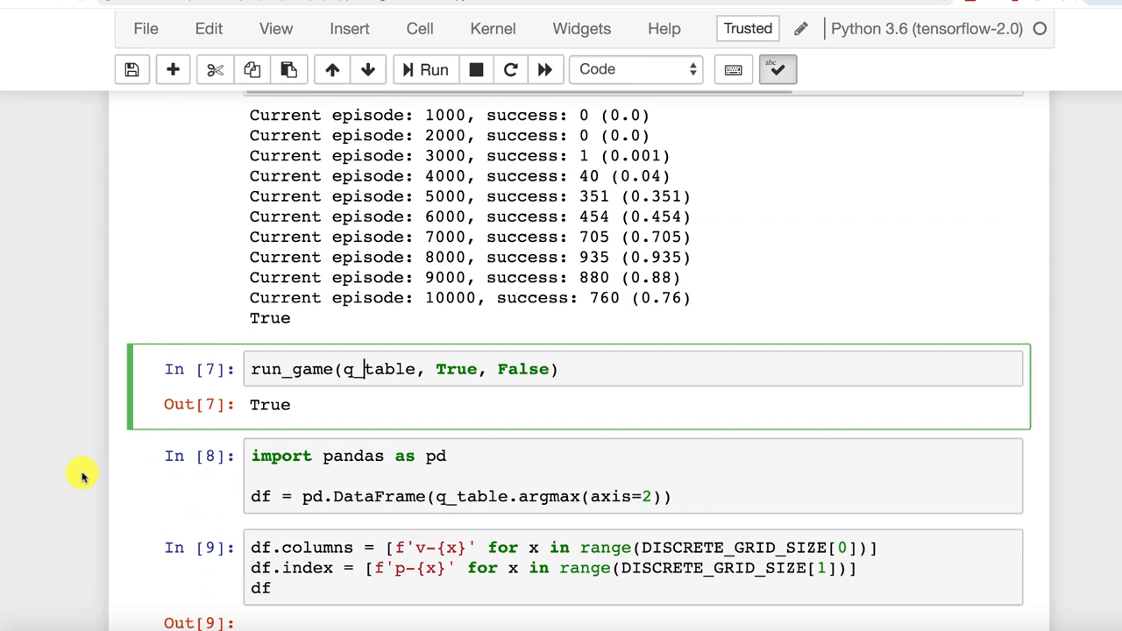
pyautogui.scroll(-3)
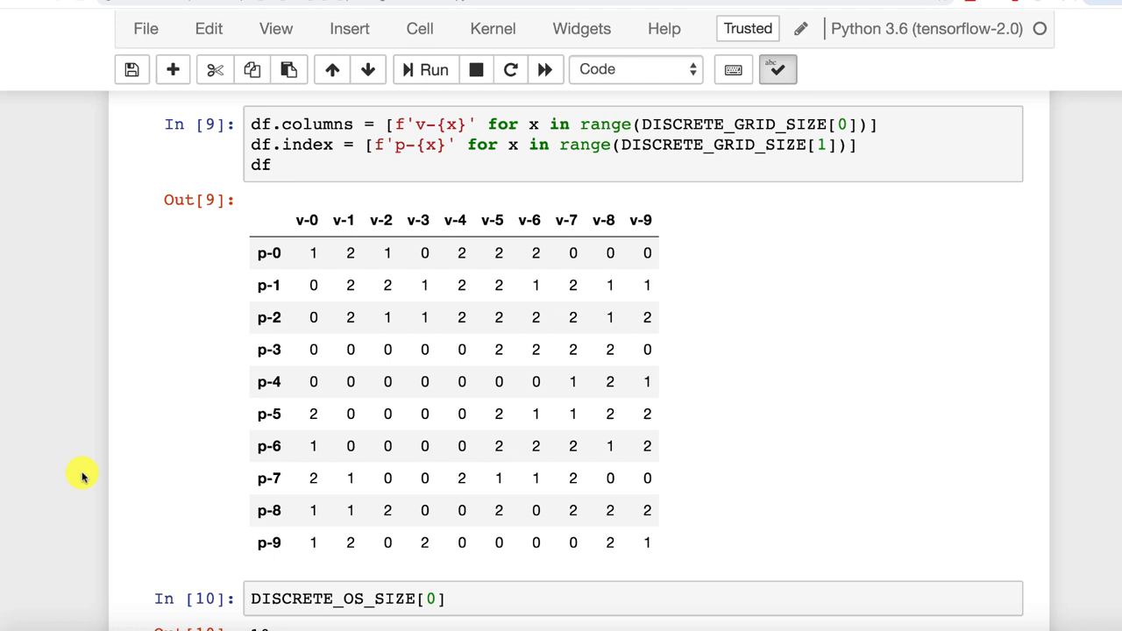
pyautogui.moveTo(318, 238)
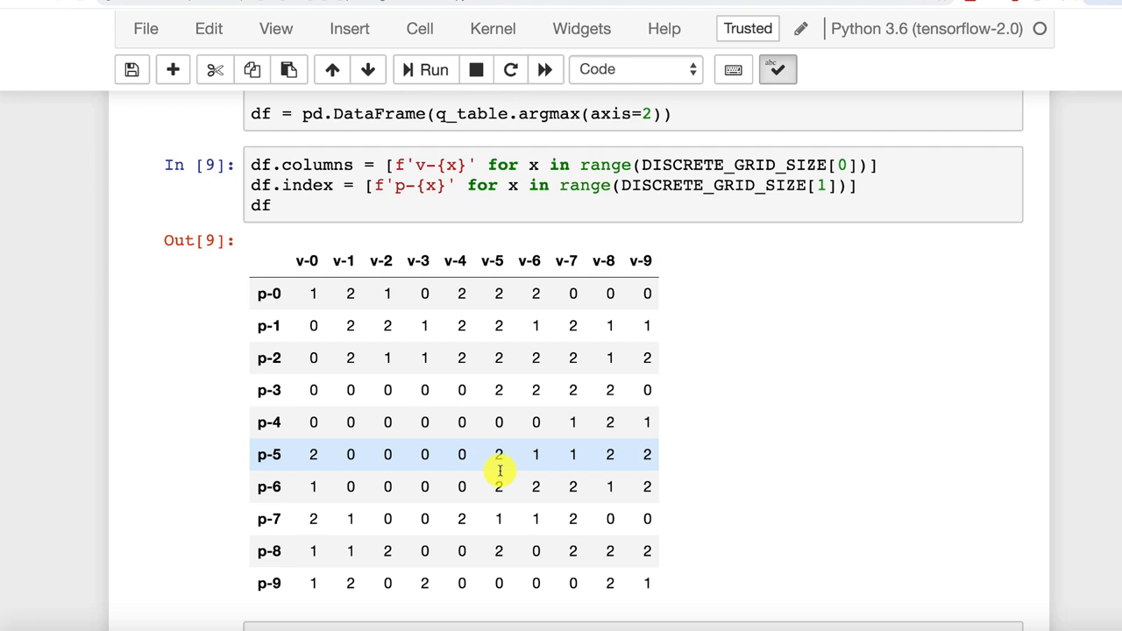
pyautogui.moveTo(481, 295)
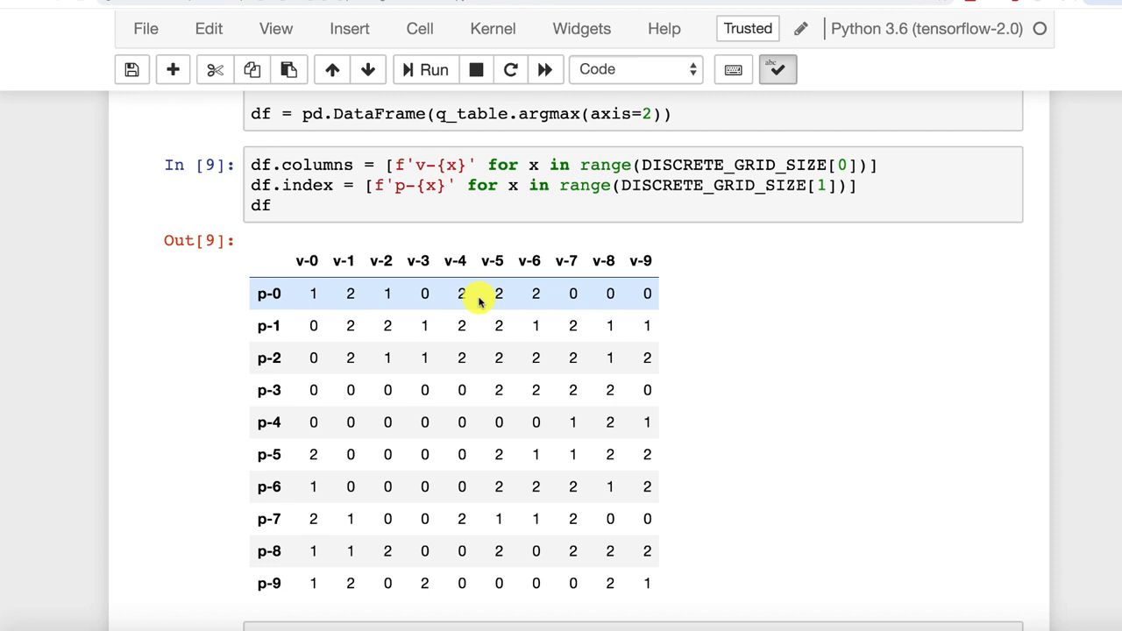